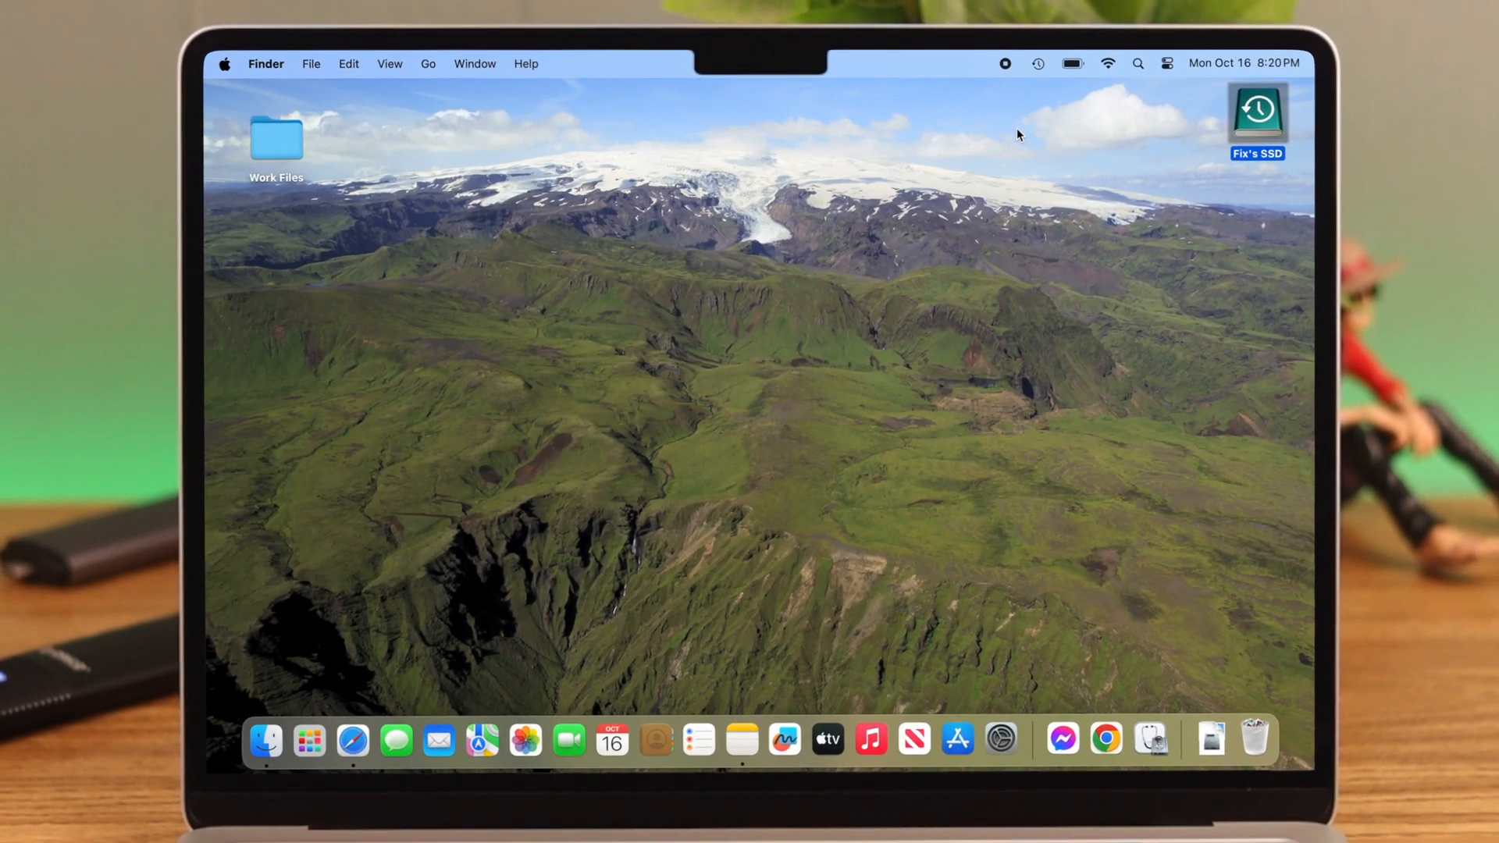
# - Start opening System Settings to reach the Time Machine backup disk chooser
pyautogui.click(1003, 740)
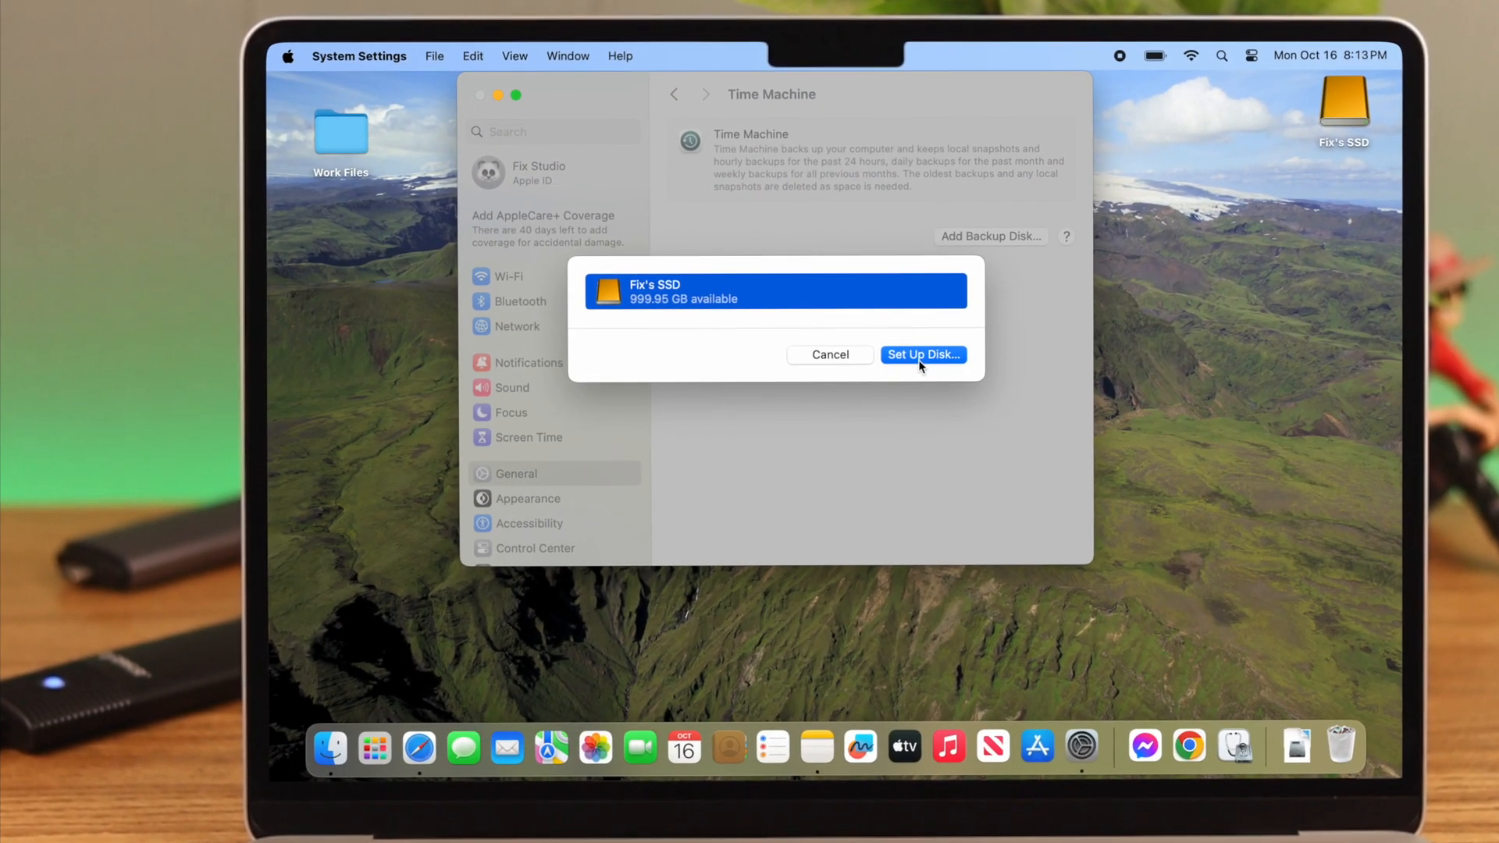
# - Set up Fix's SSD as the backup disk and keep Encrypt Backup switched on
pyautogui.click(923, 354)
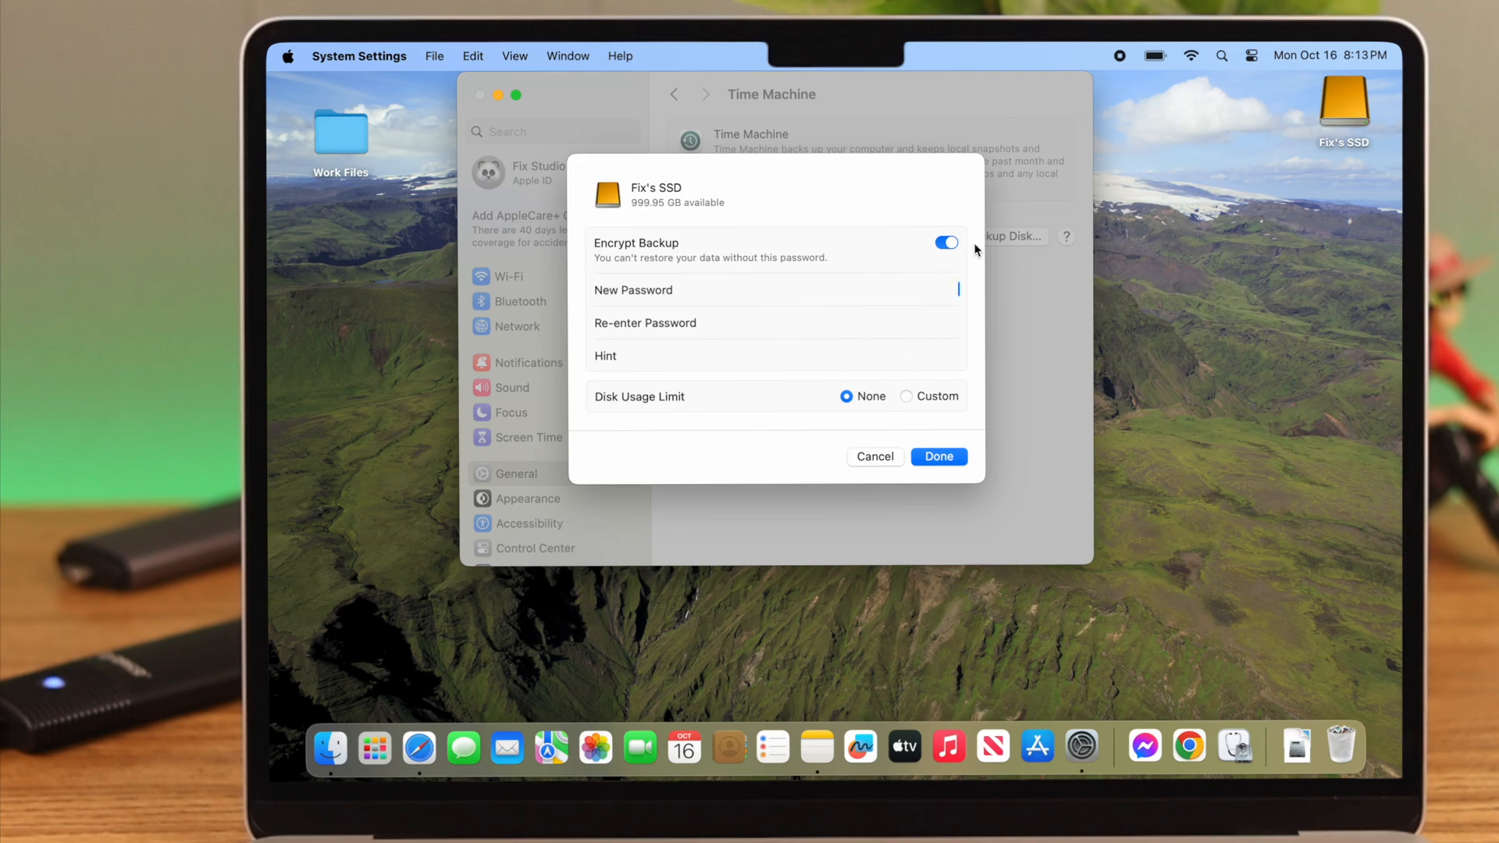
pyautogui.click(946, 242)
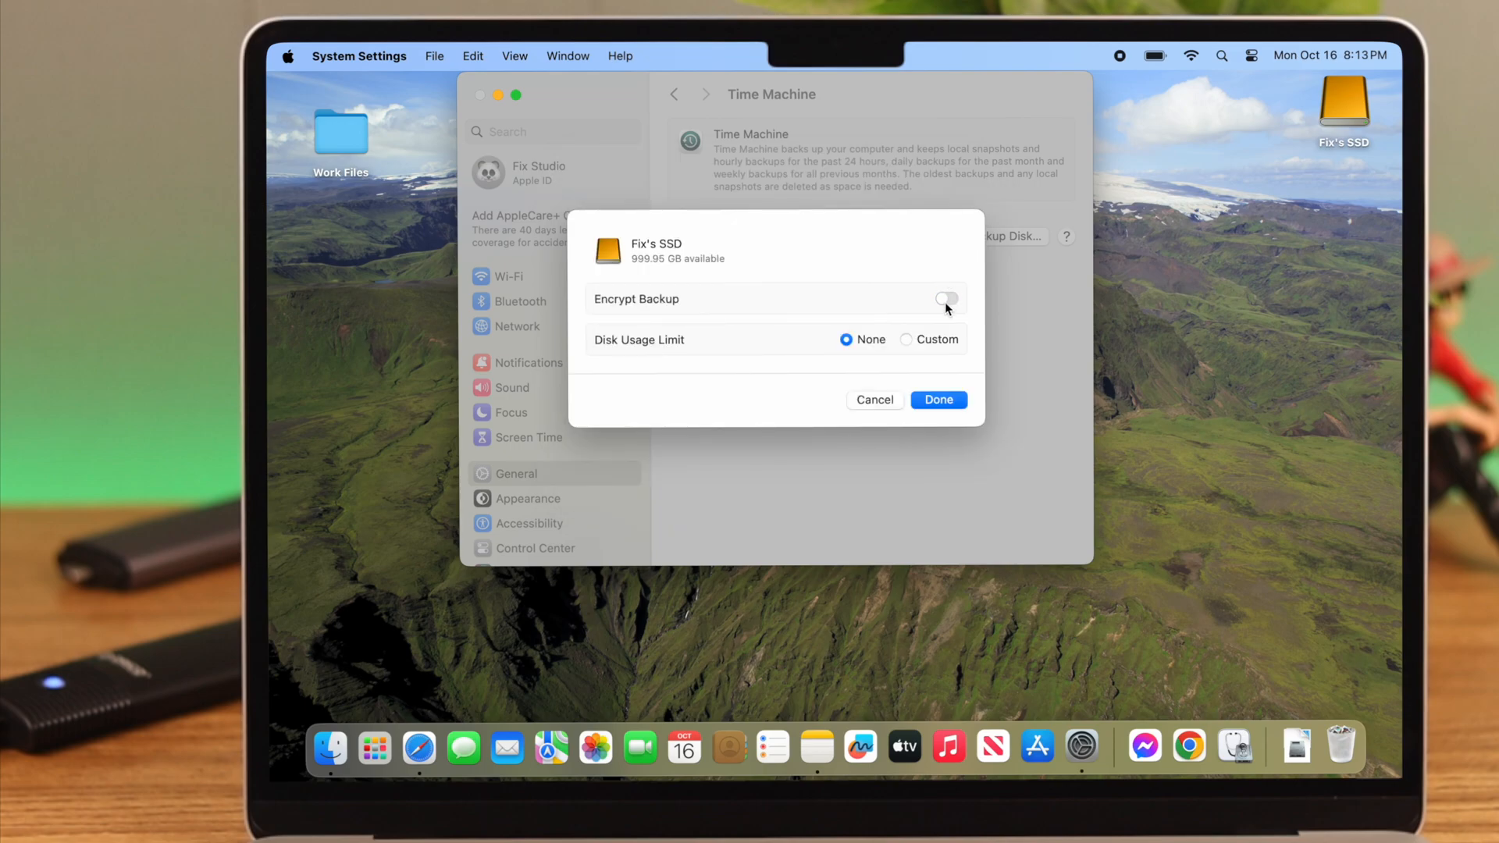
pyautogui.click(946, 298)
pyautogui.write('10')
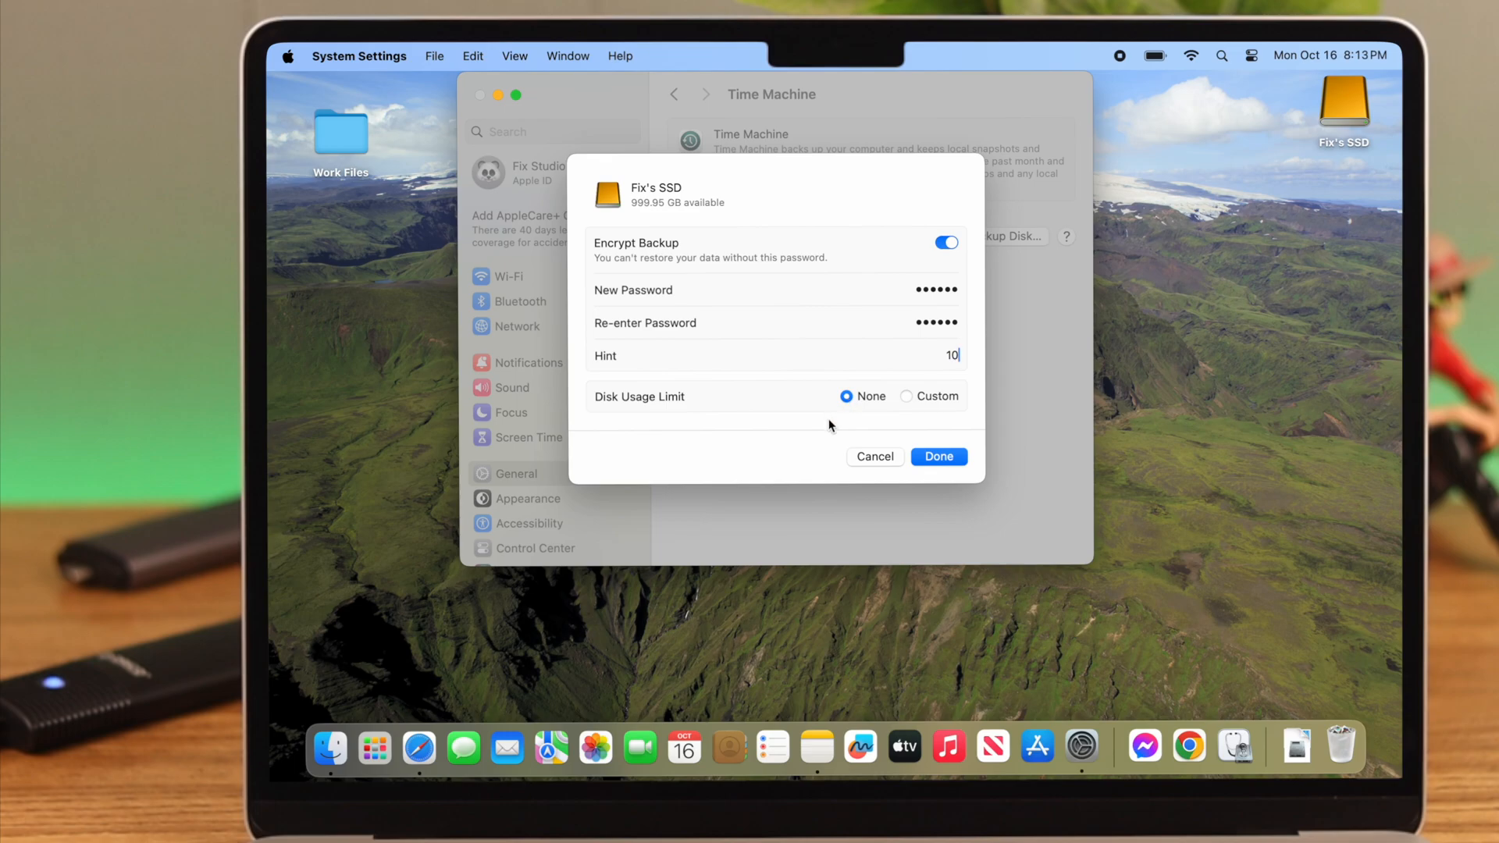
pyautogui.moveTo(907, 409)
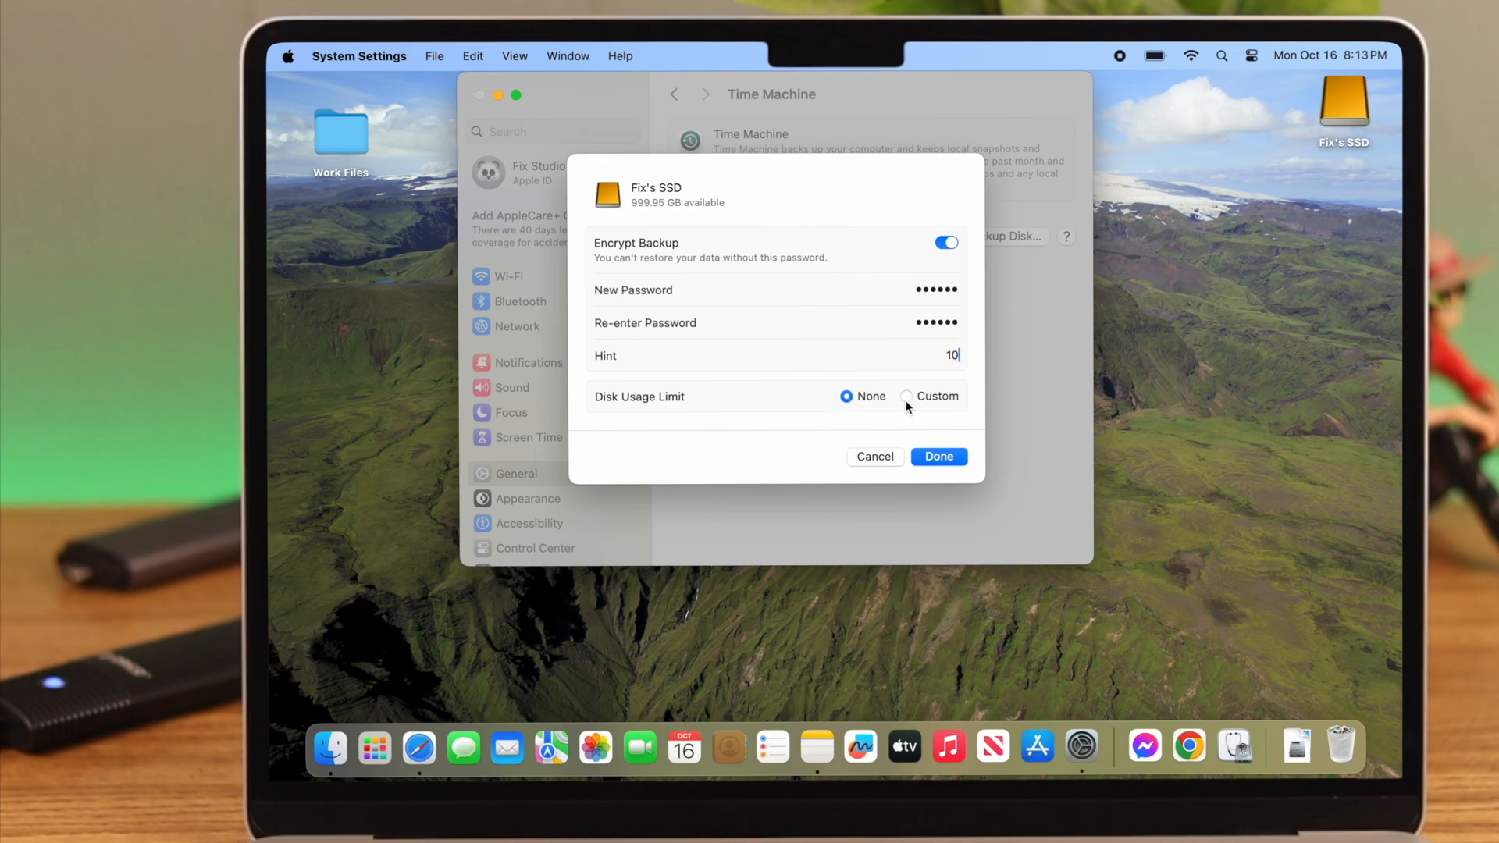
# - Choose a Custom disk usage limit of about 960 GB and confirm the encrypted disk with Done
pyautogui.click(905, 397)
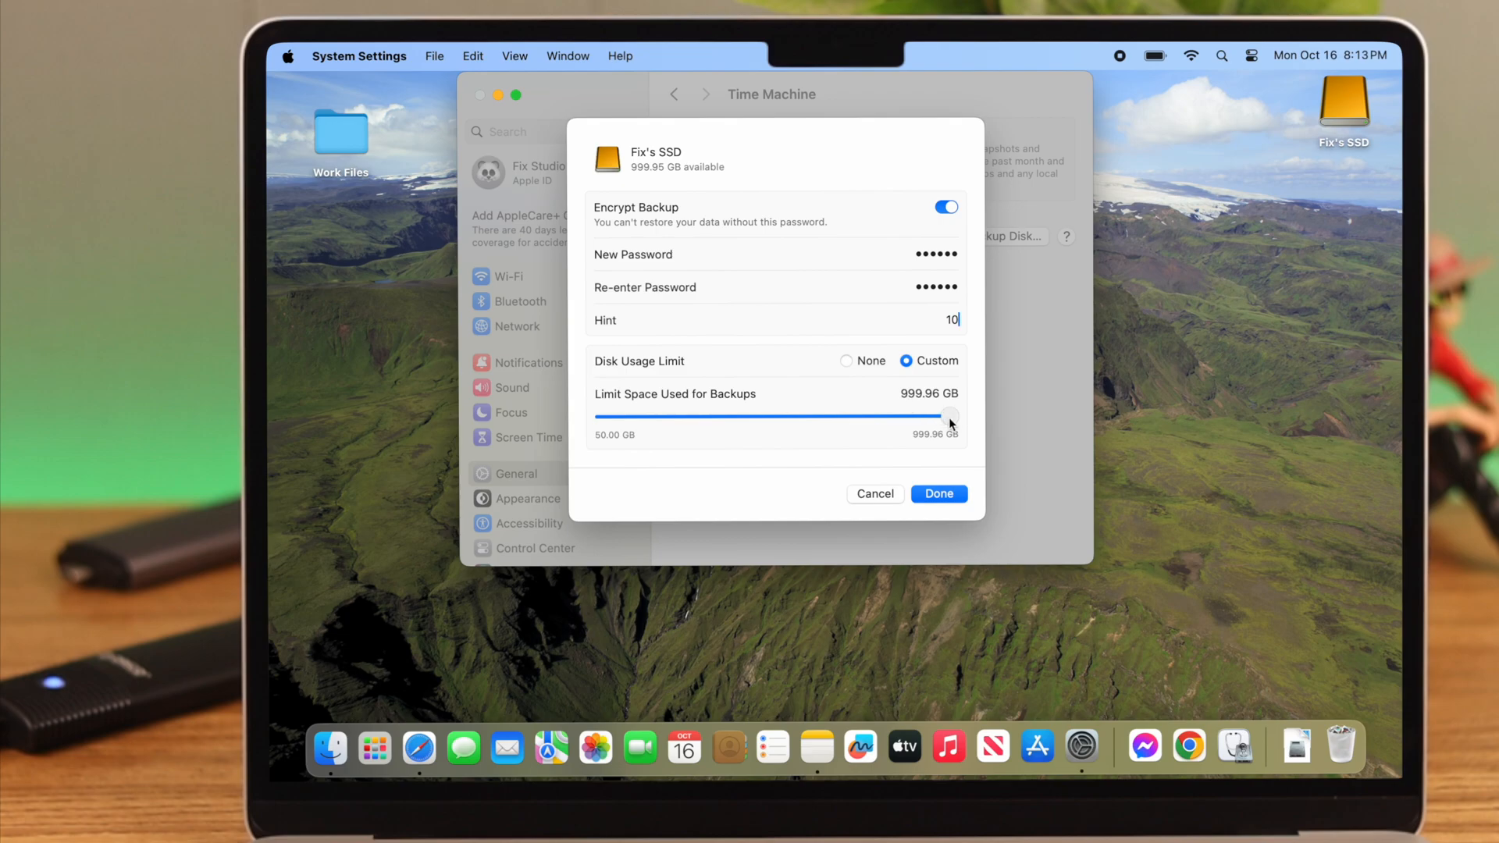
pyautogui.moveTo(951, 415); pyautogui.dragTo(824, 415)
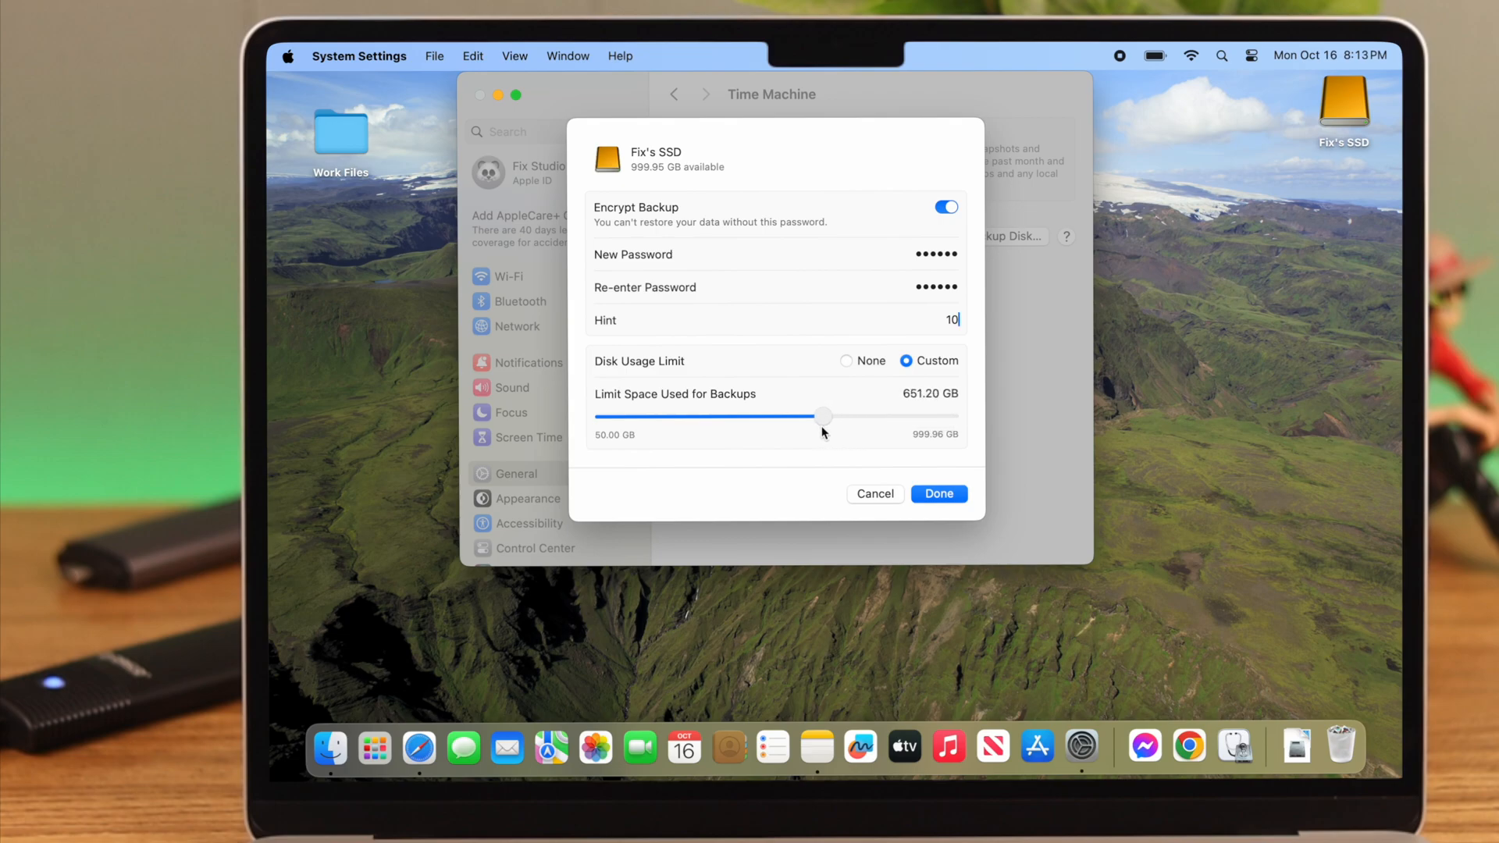
pyautogui.moveTo(825, 417); pyautogui.dragTo(761, 417)
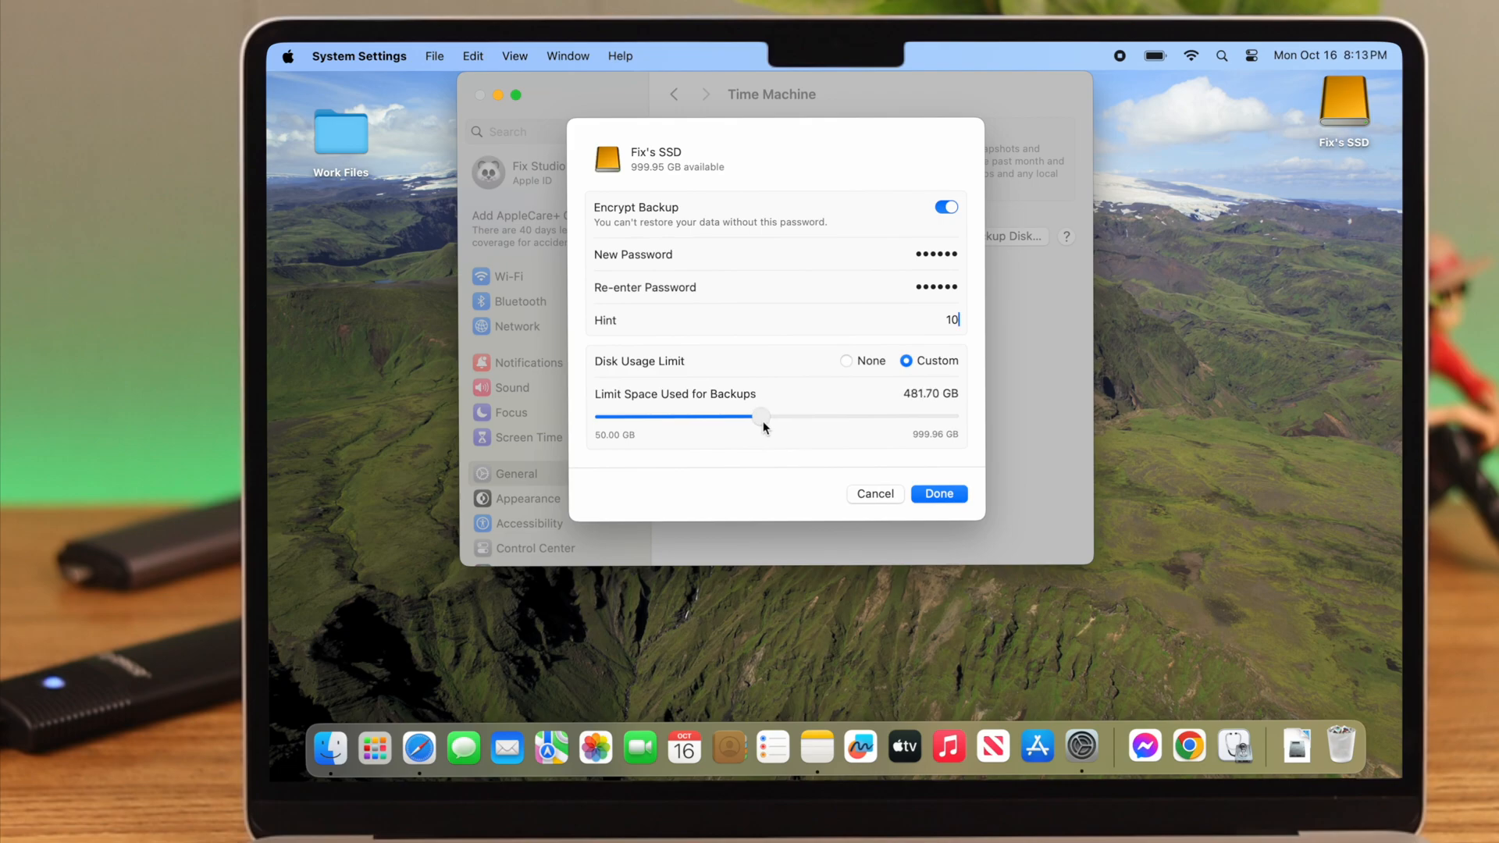
pyautogui.moveTo(762, 417); pyautogui.dragTo(944, 417)
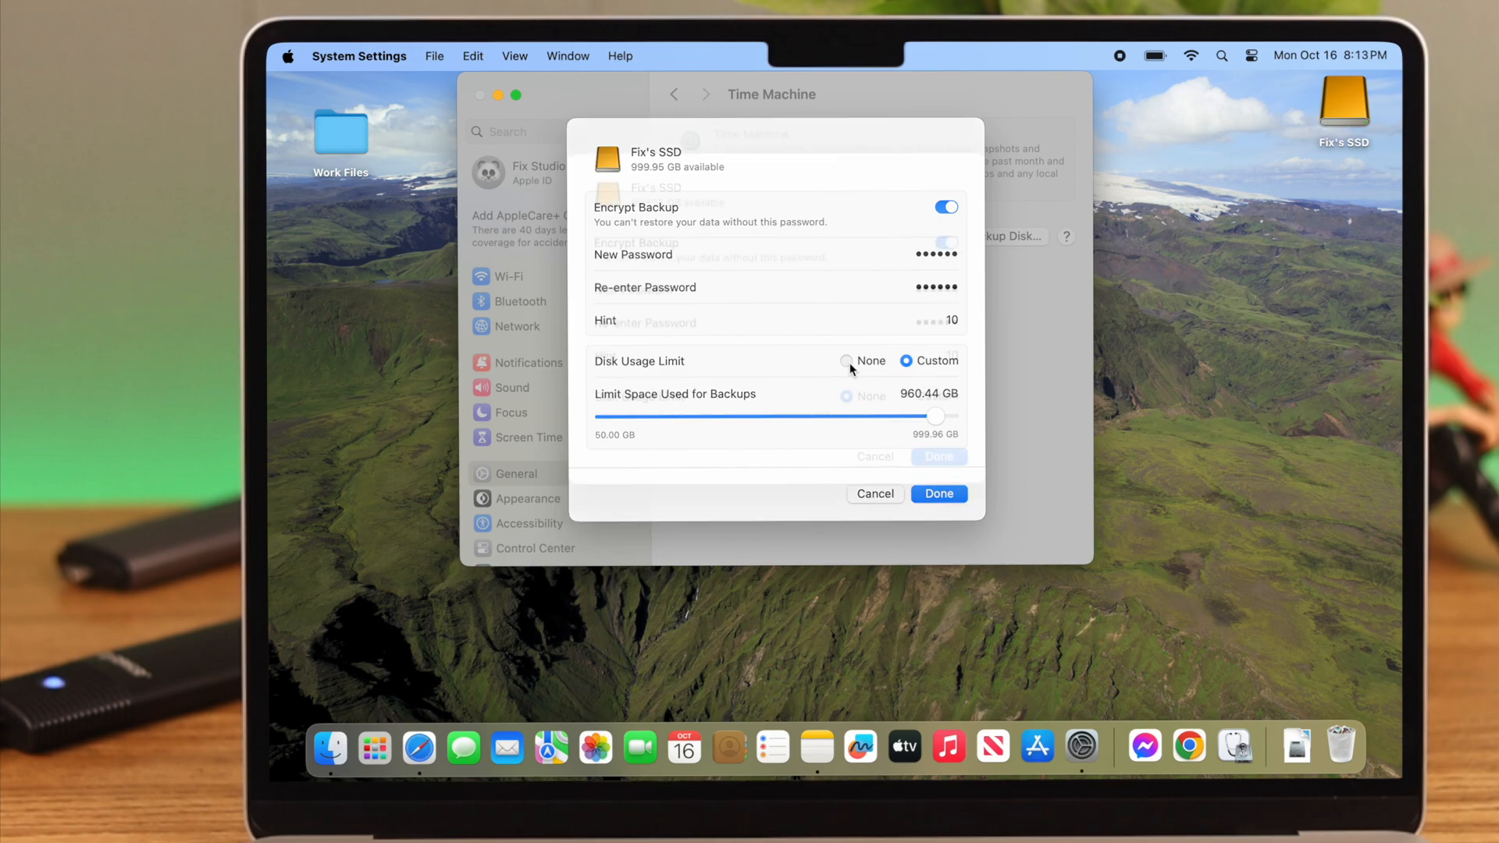
pyautogui.click(939, 493)
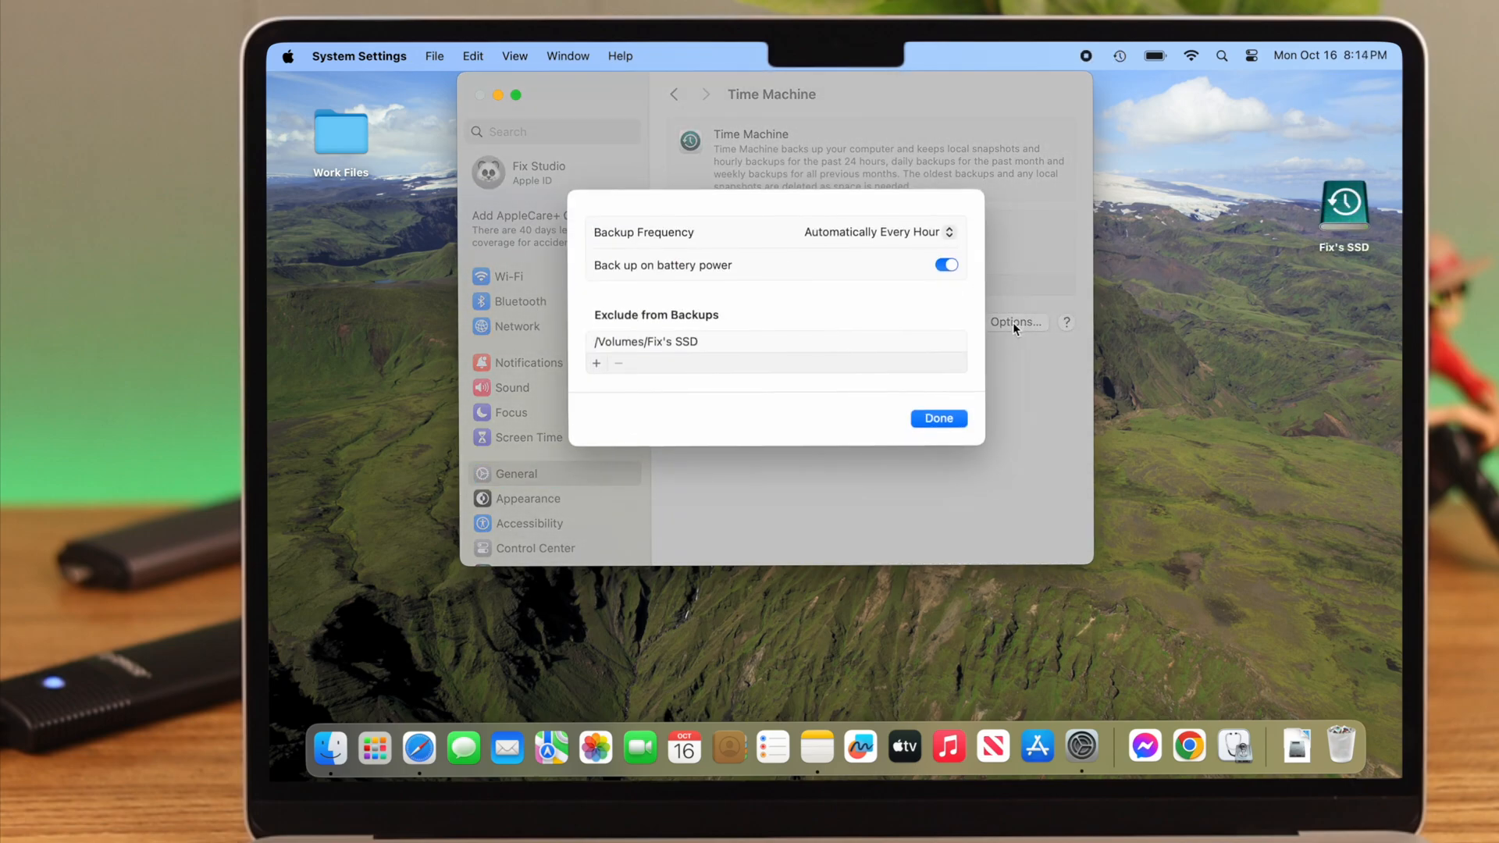
# - Set Backup Frequency to Automatically Every Day
pyautogui.click(874, 231)
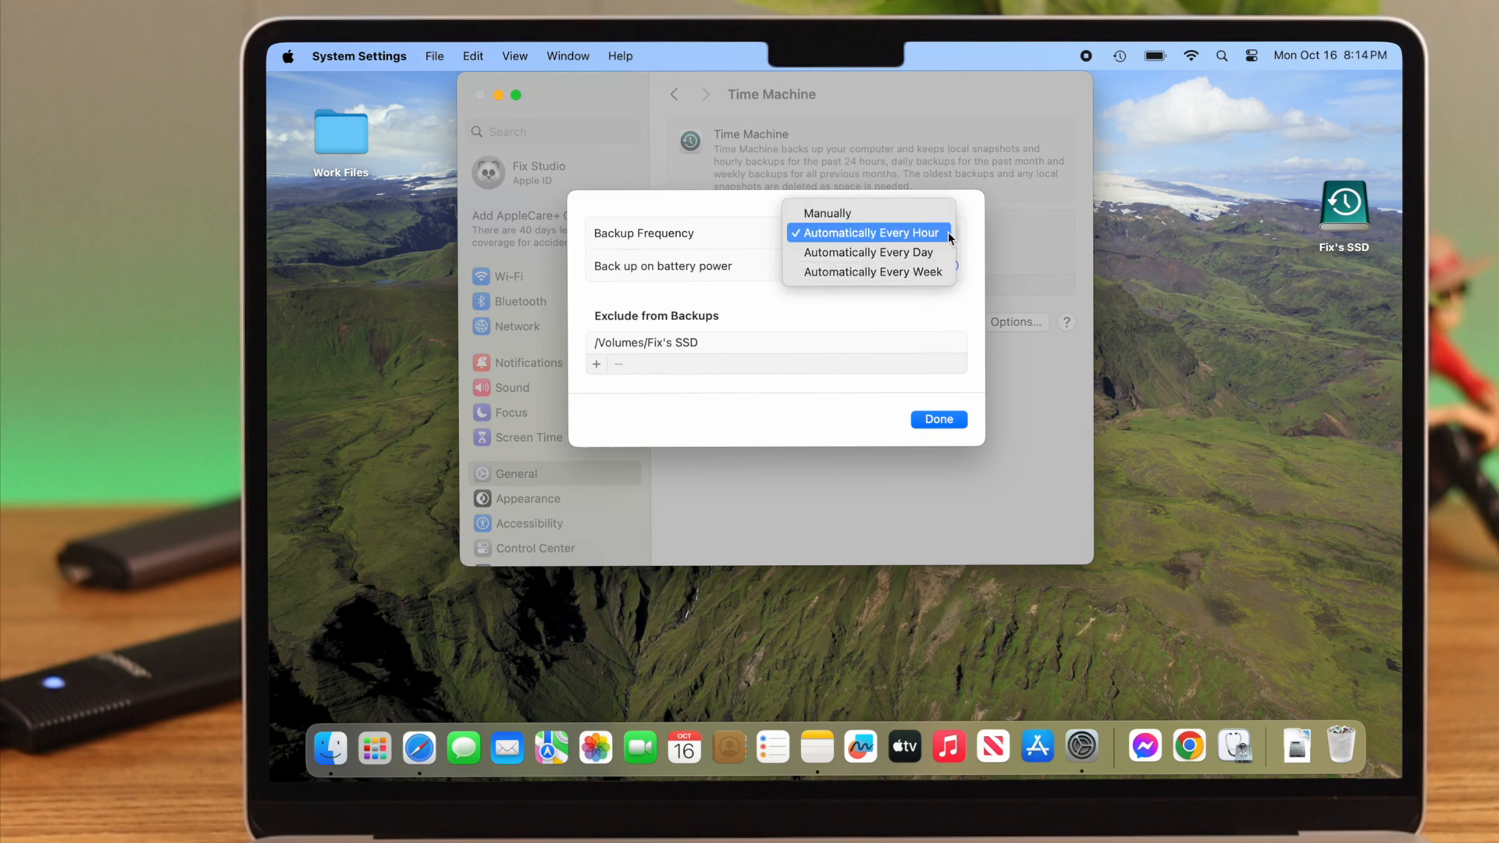
pyautogui.moveTo(915, 272)
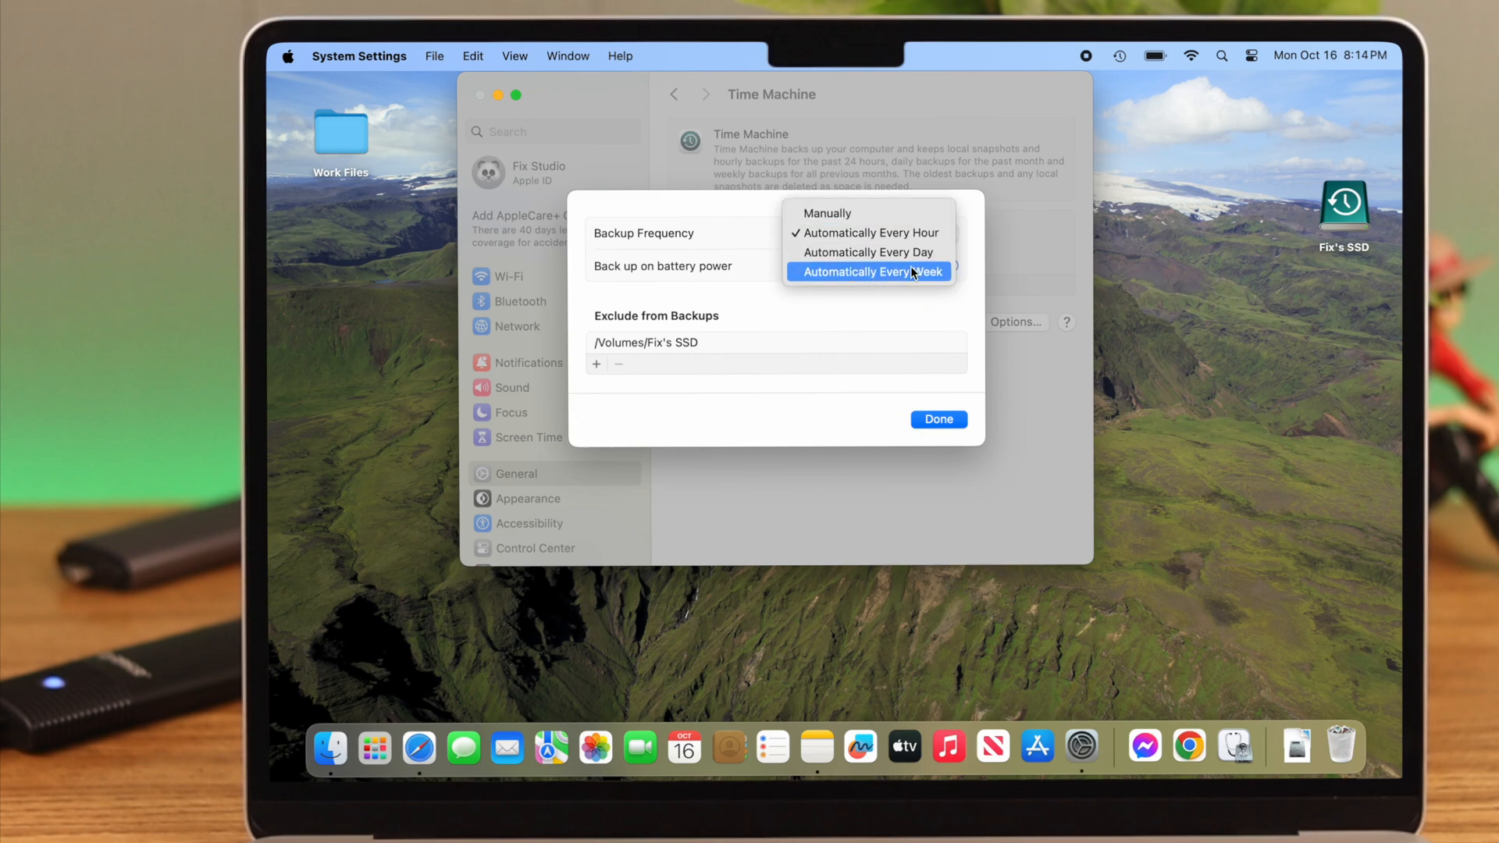
pyautogui.moveTo(909, 256)
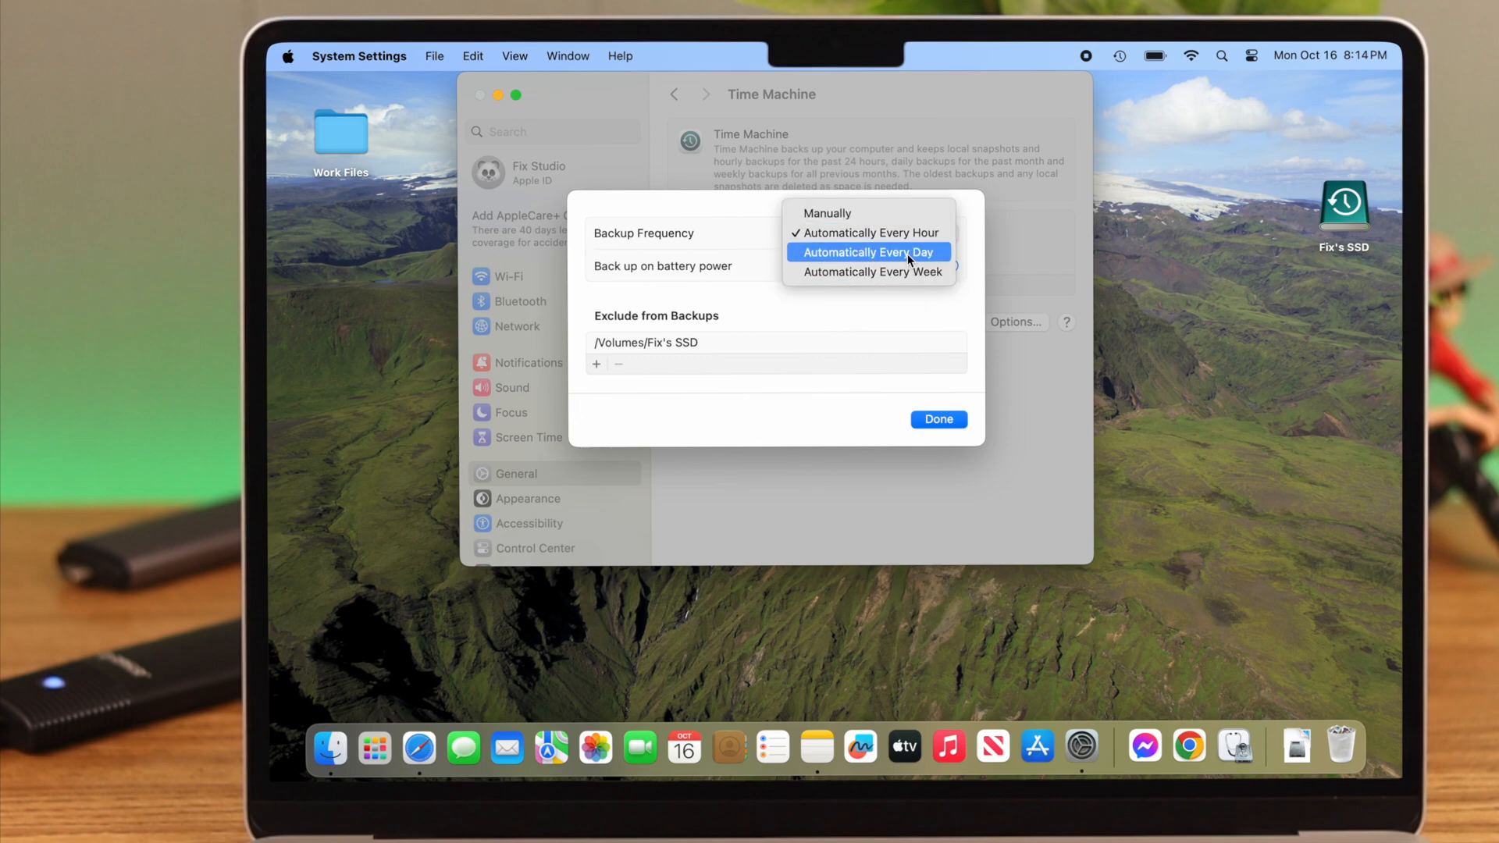
pyautogui.click(868, 253)
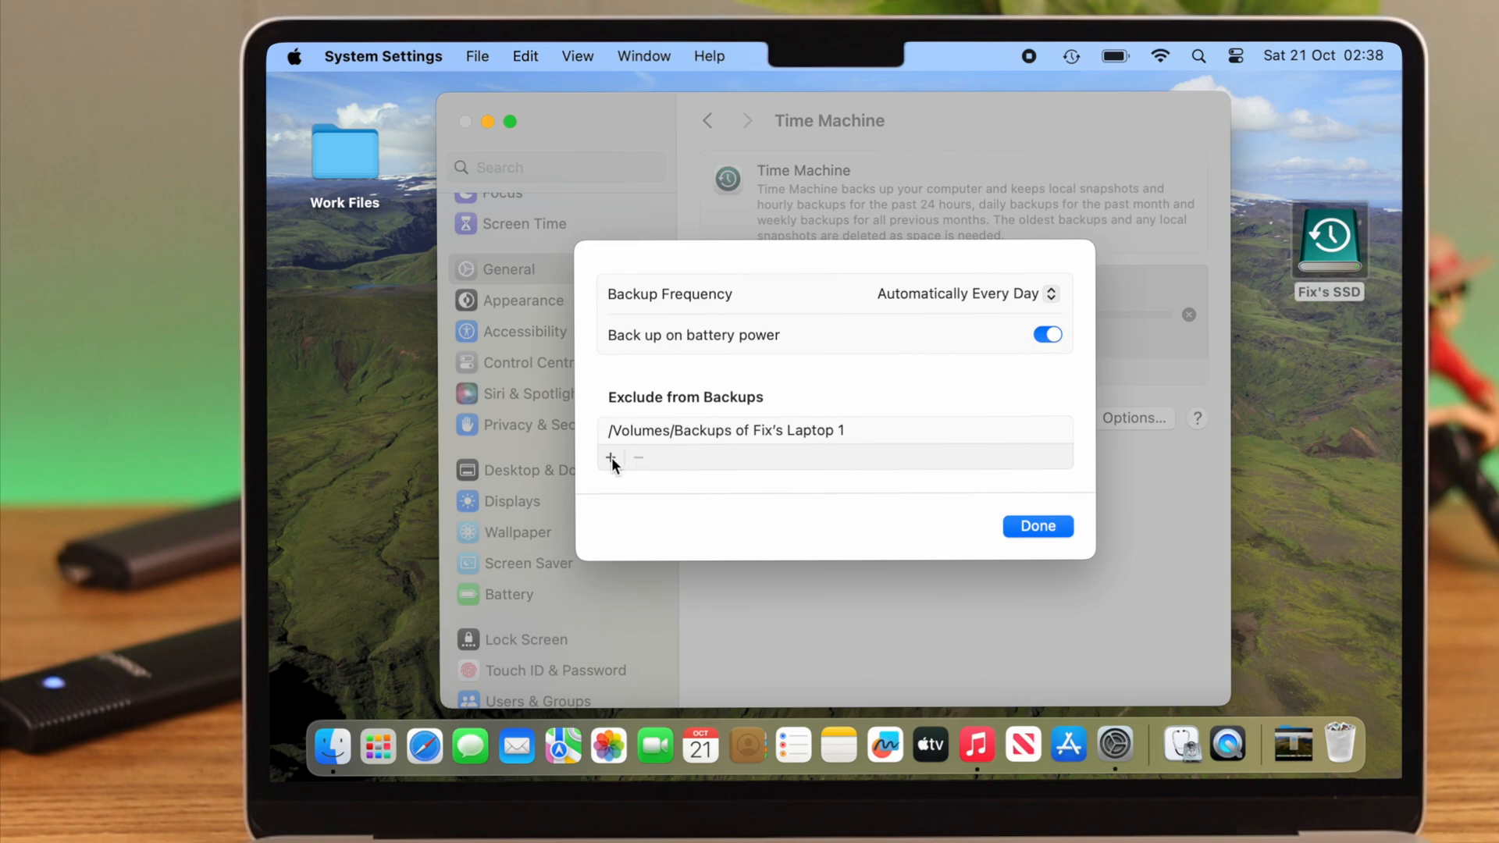
# - Browse Applications for exclusions, cancel without excluding anything, and save the options with Done
pyautogui.click(608, 456)
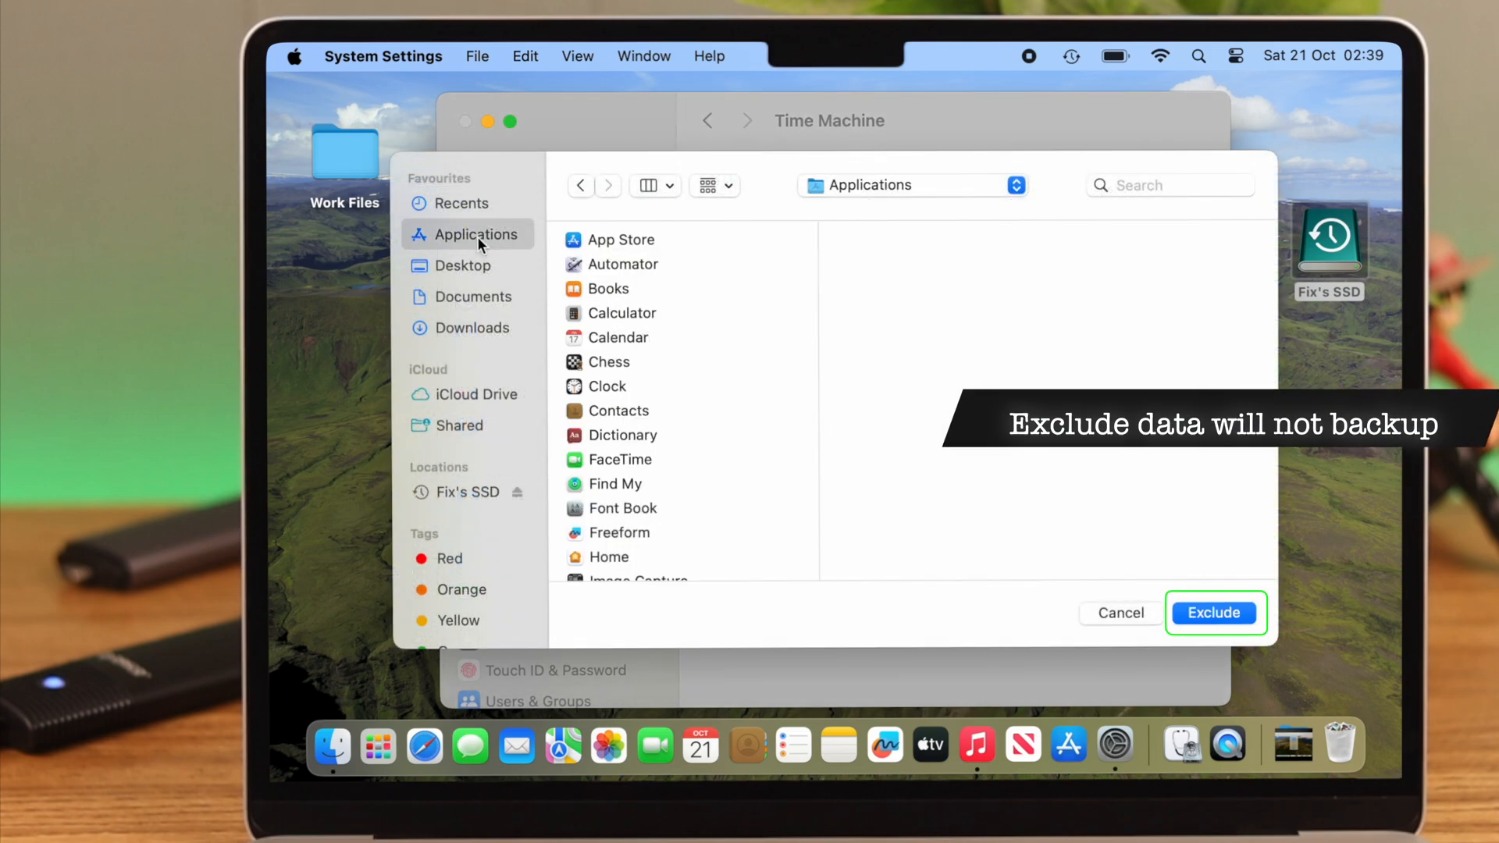
pyautogui.click(1121, 612)
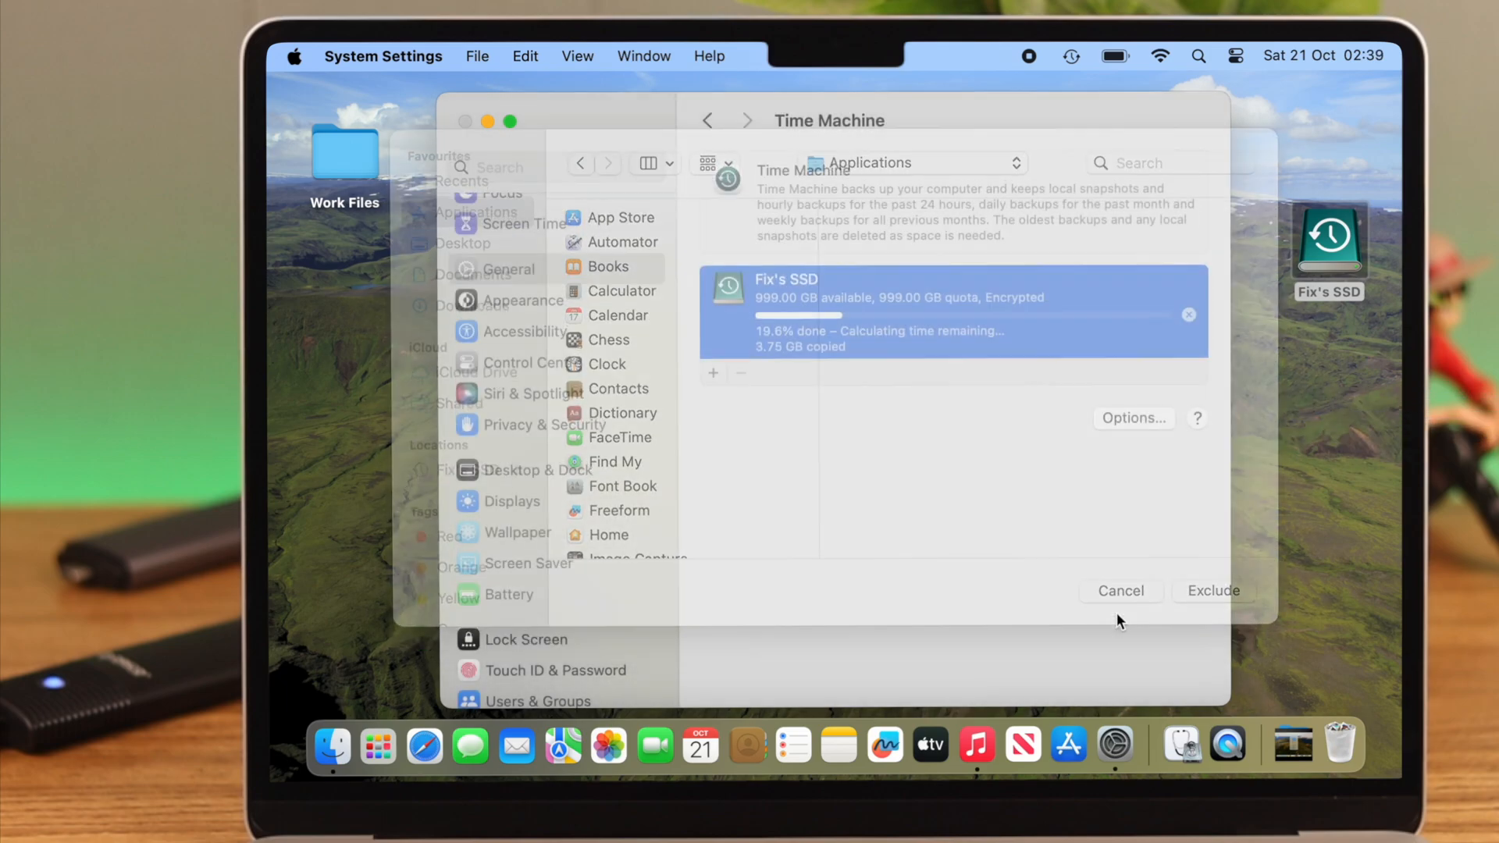
pyautogui.click(1133, 418)
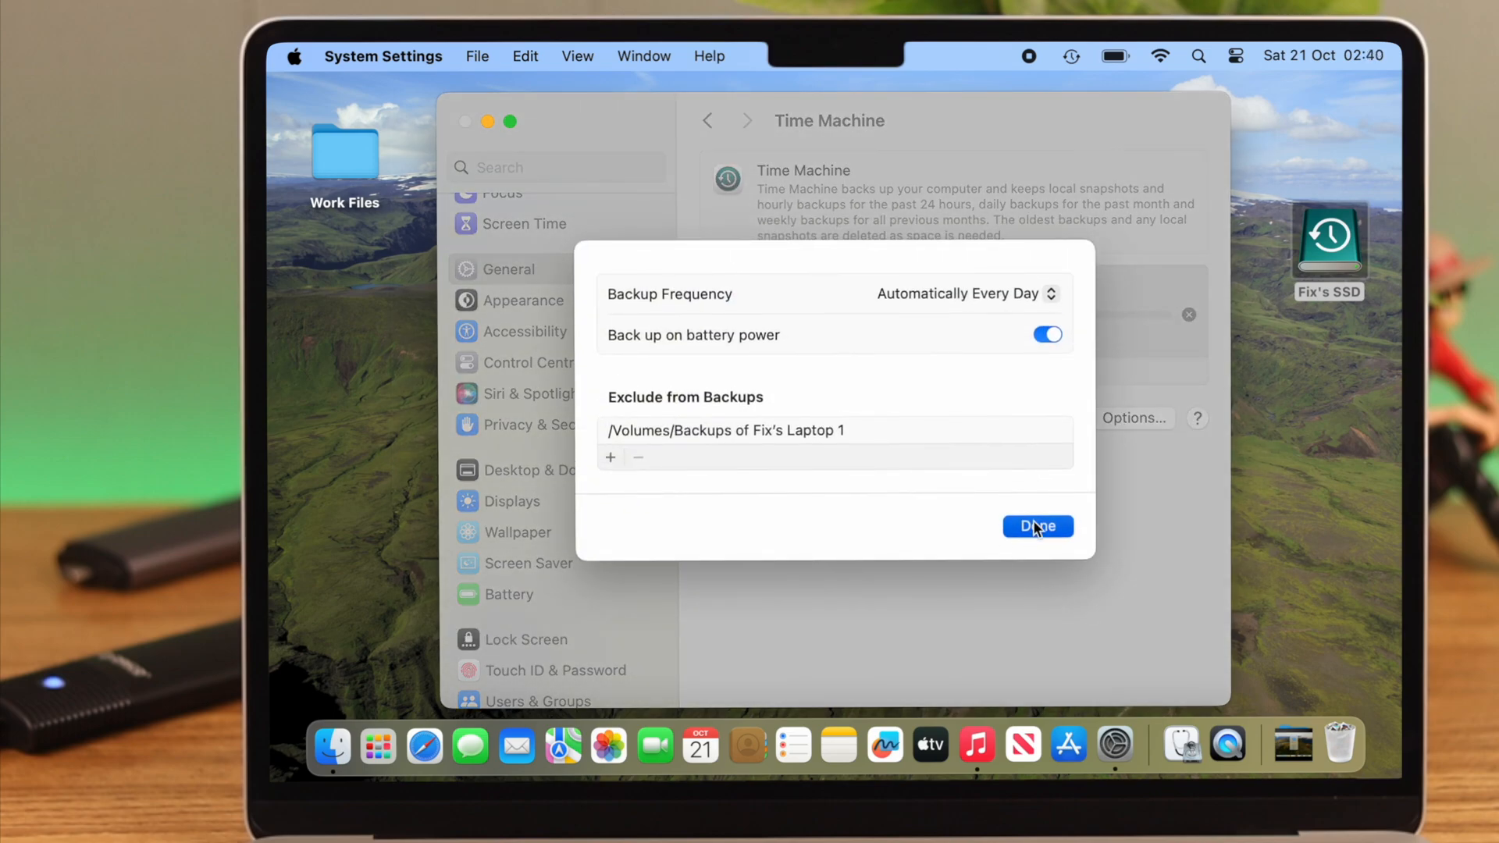
pyautogui.click(1036, 524)
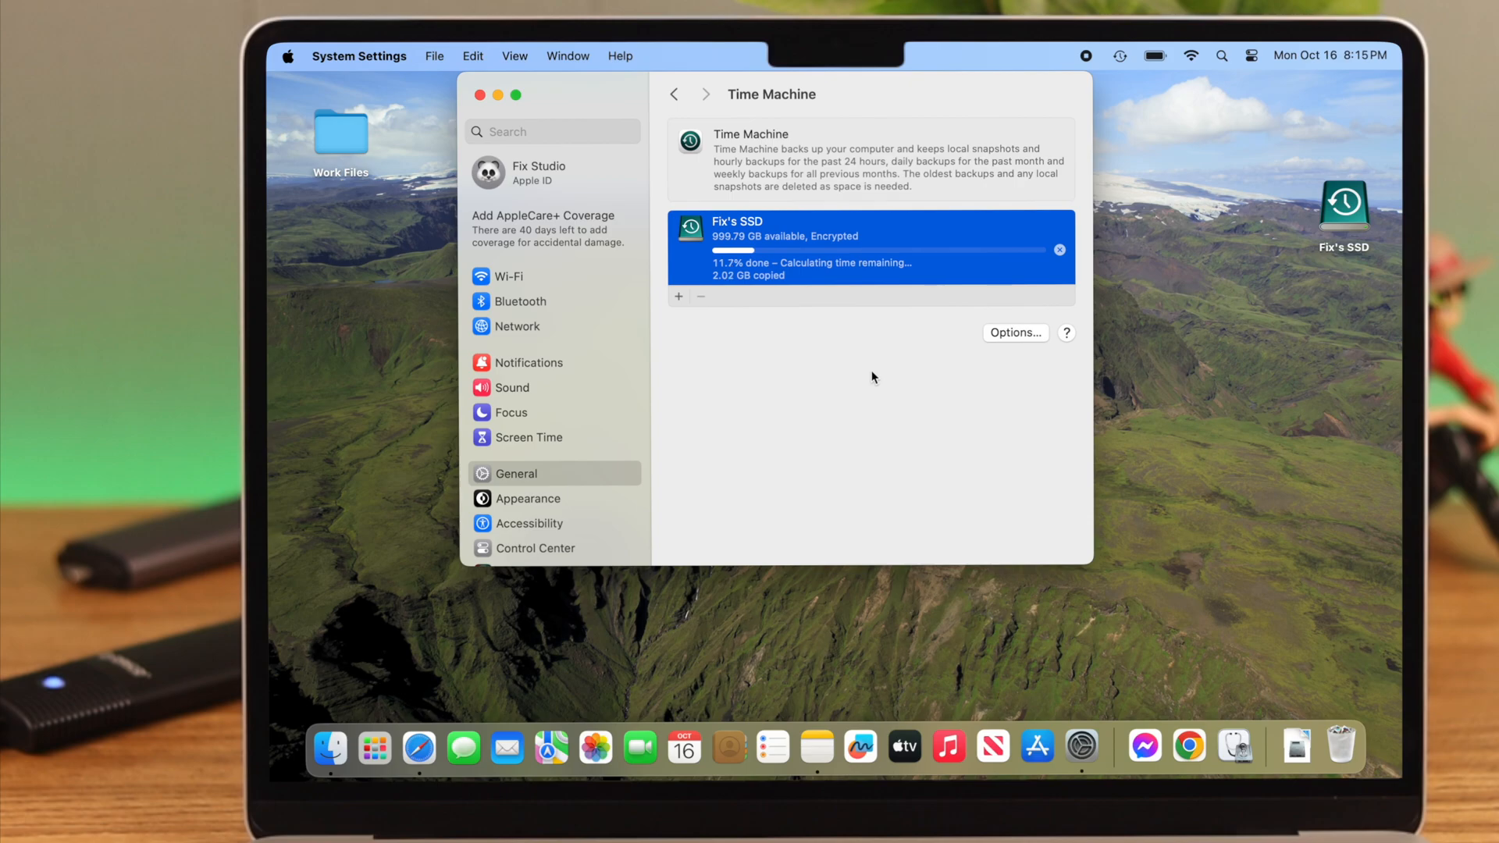
# - Open the Time Machine menu-bar menu to browse backups during the first backup
pyautogui.click(1120, 55)
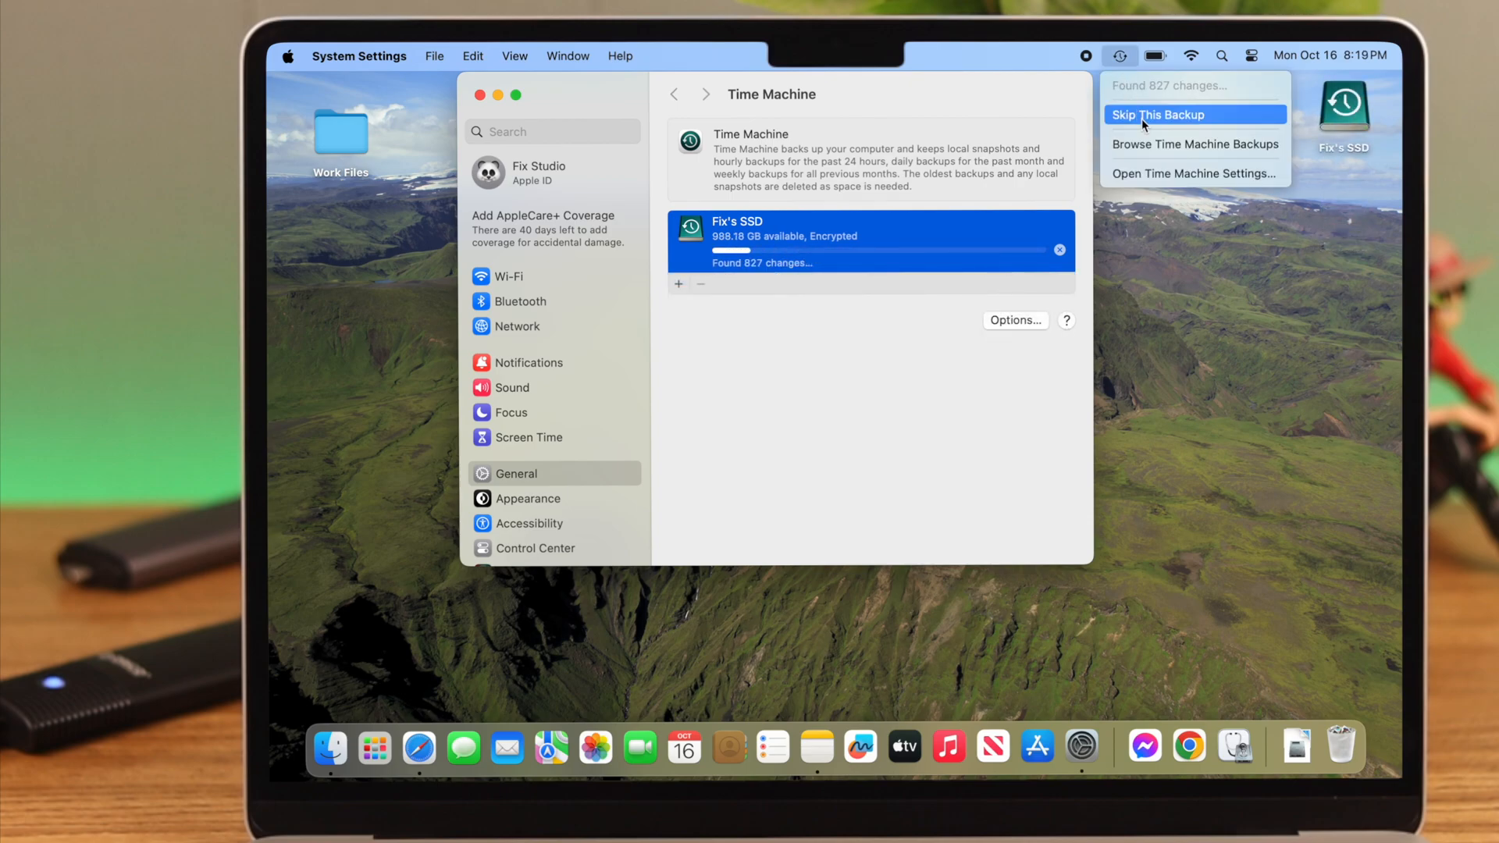
pyautogui.moveTo(1163, 149)
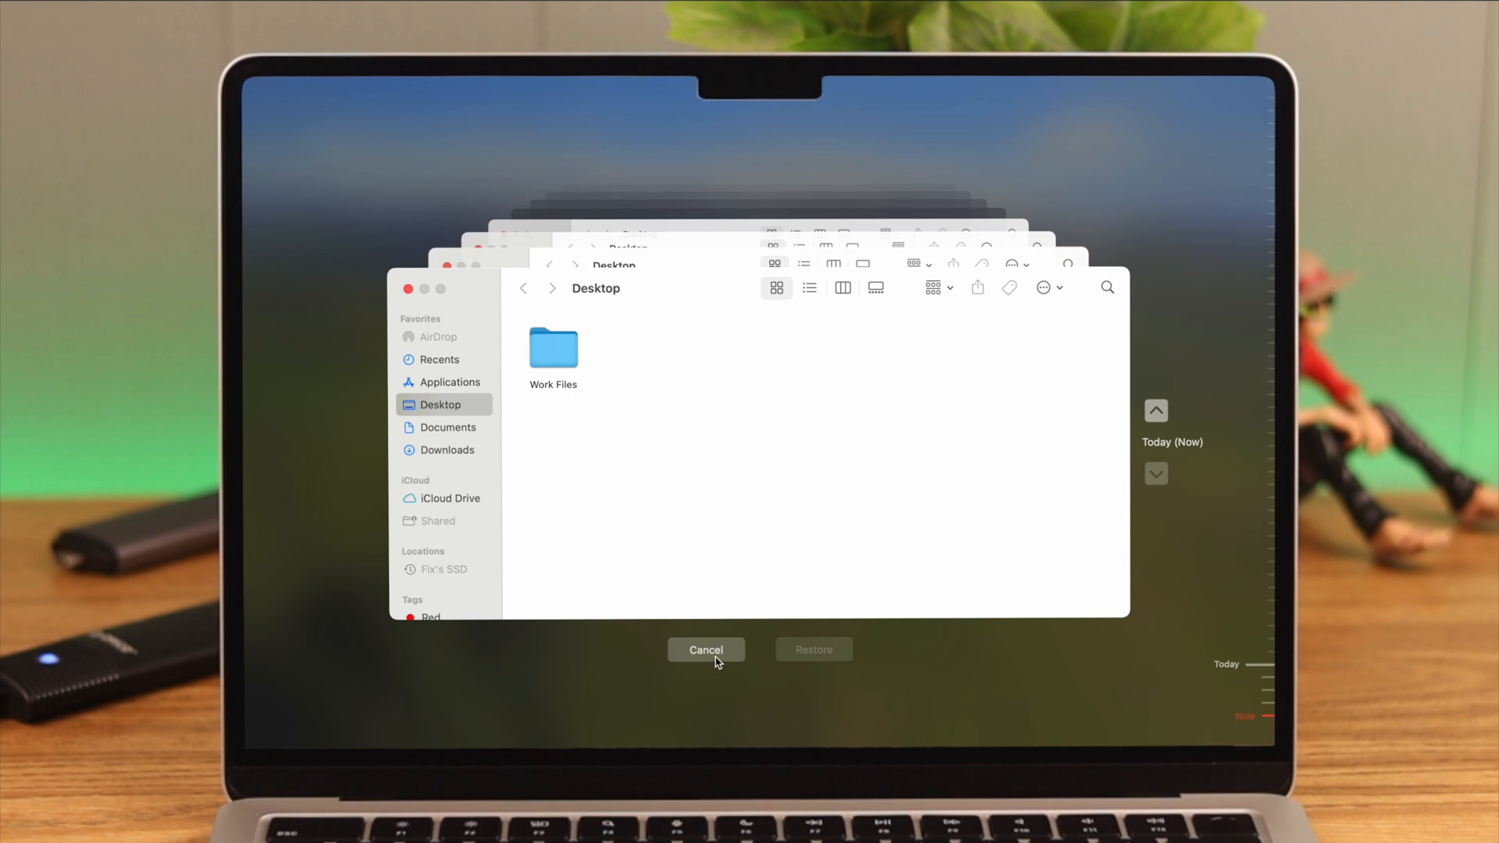
# - Cancel out of the Time Machine backup browser back to the Finder desktop
pyautogui.click(706, 649)
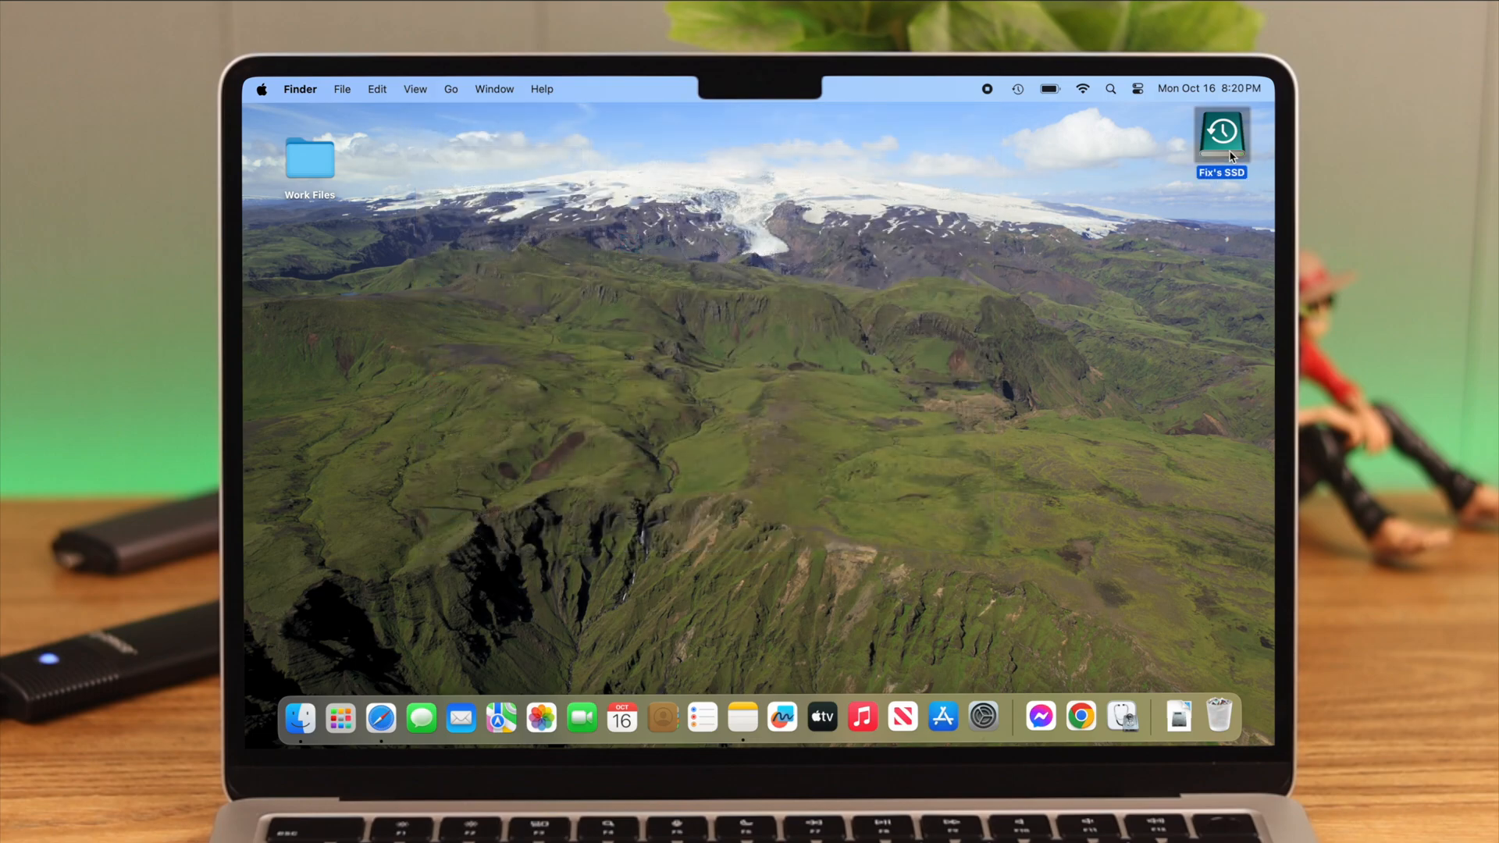
# - Try opening the backup on Fix's SSD, then unlock the encrypted disk with its password
pyautogui.doubleClick(1222, 138)
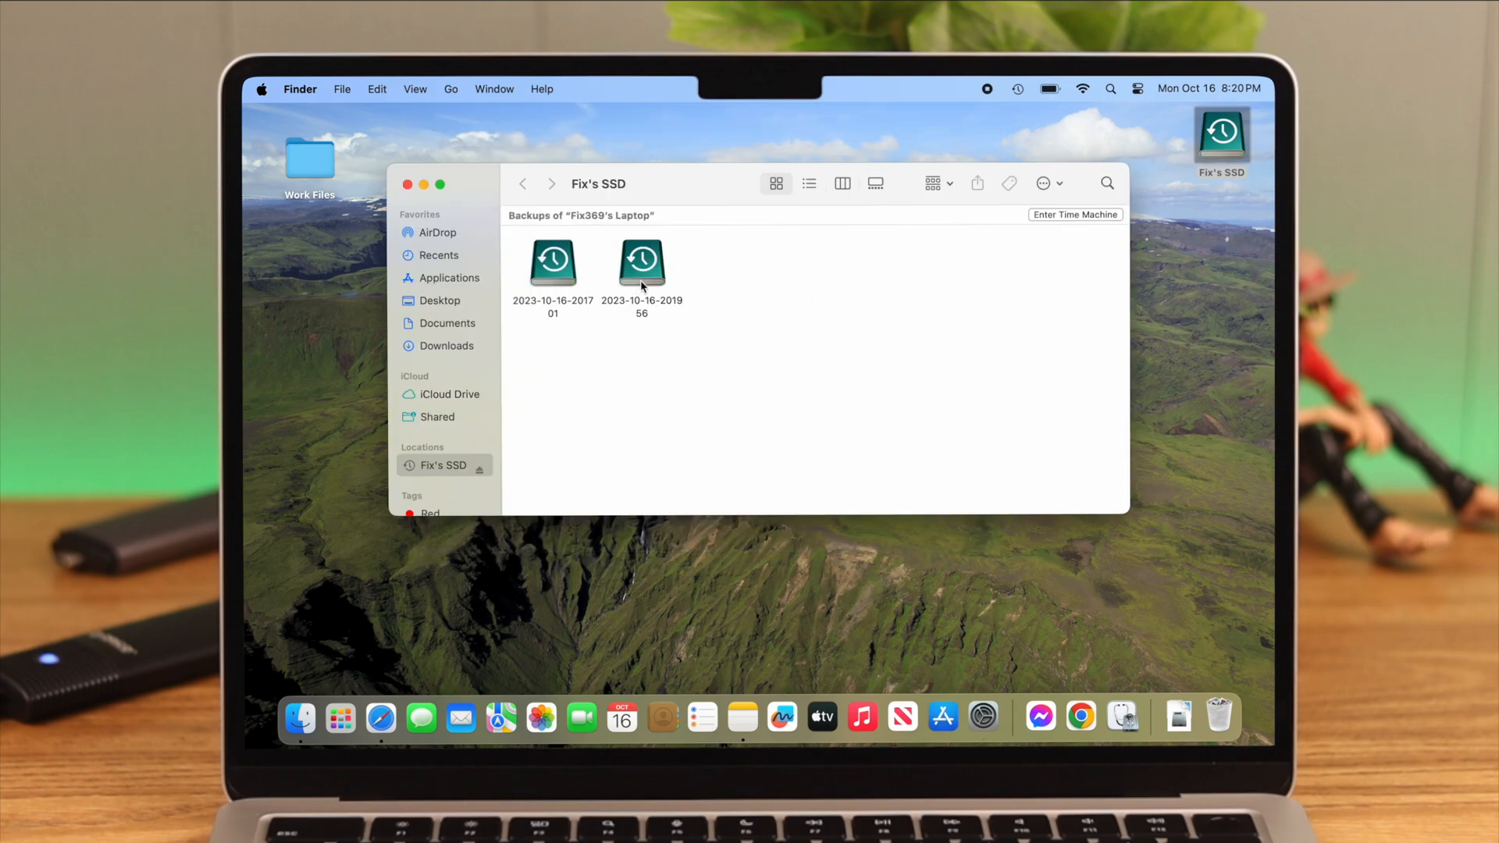
pyautogui.doubleClick(640, 262)
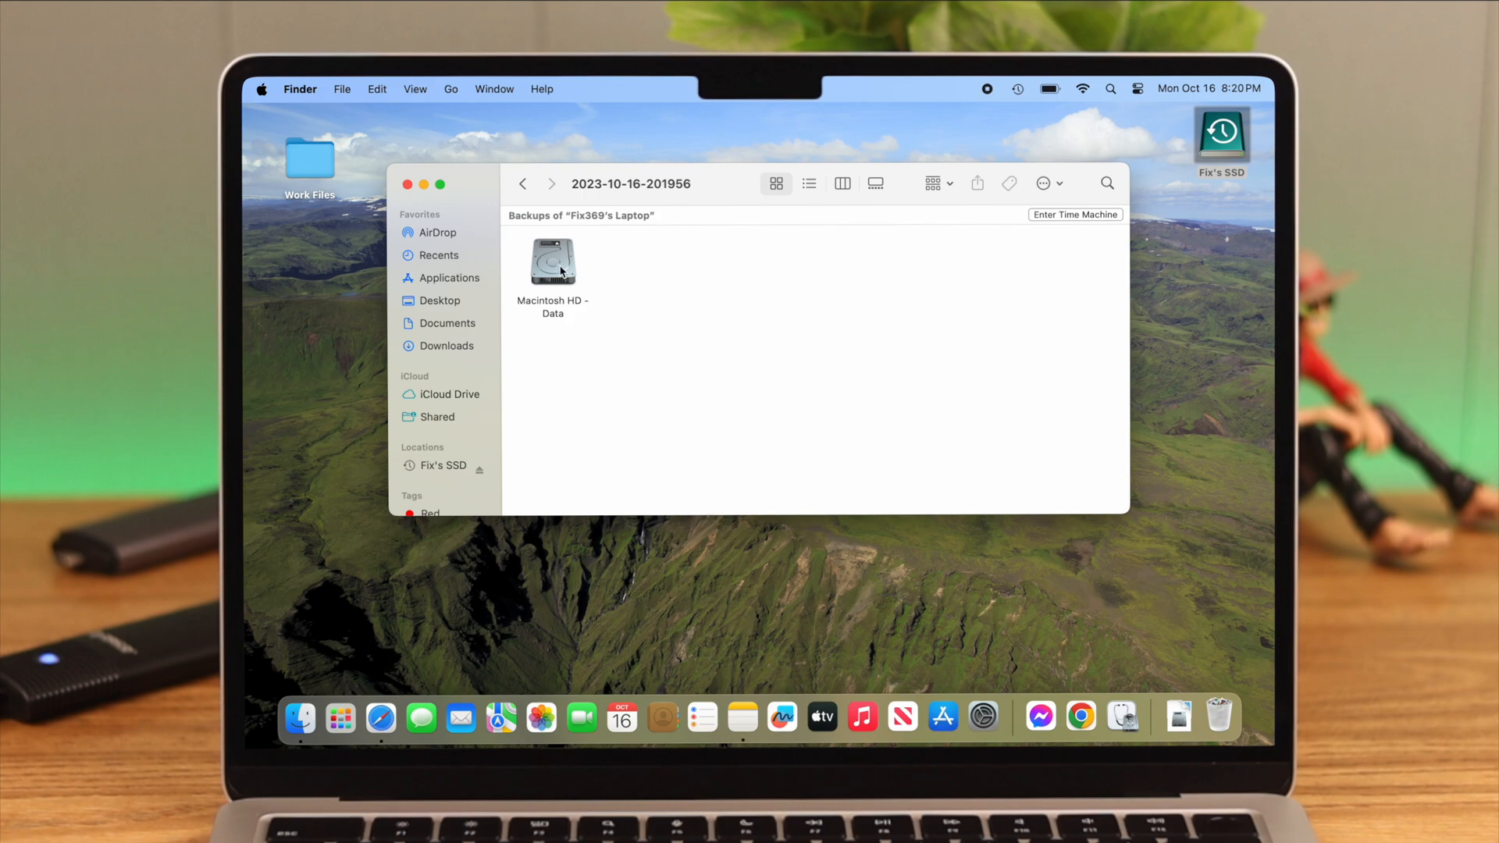
pyautogui.doubleClick(553, 263)
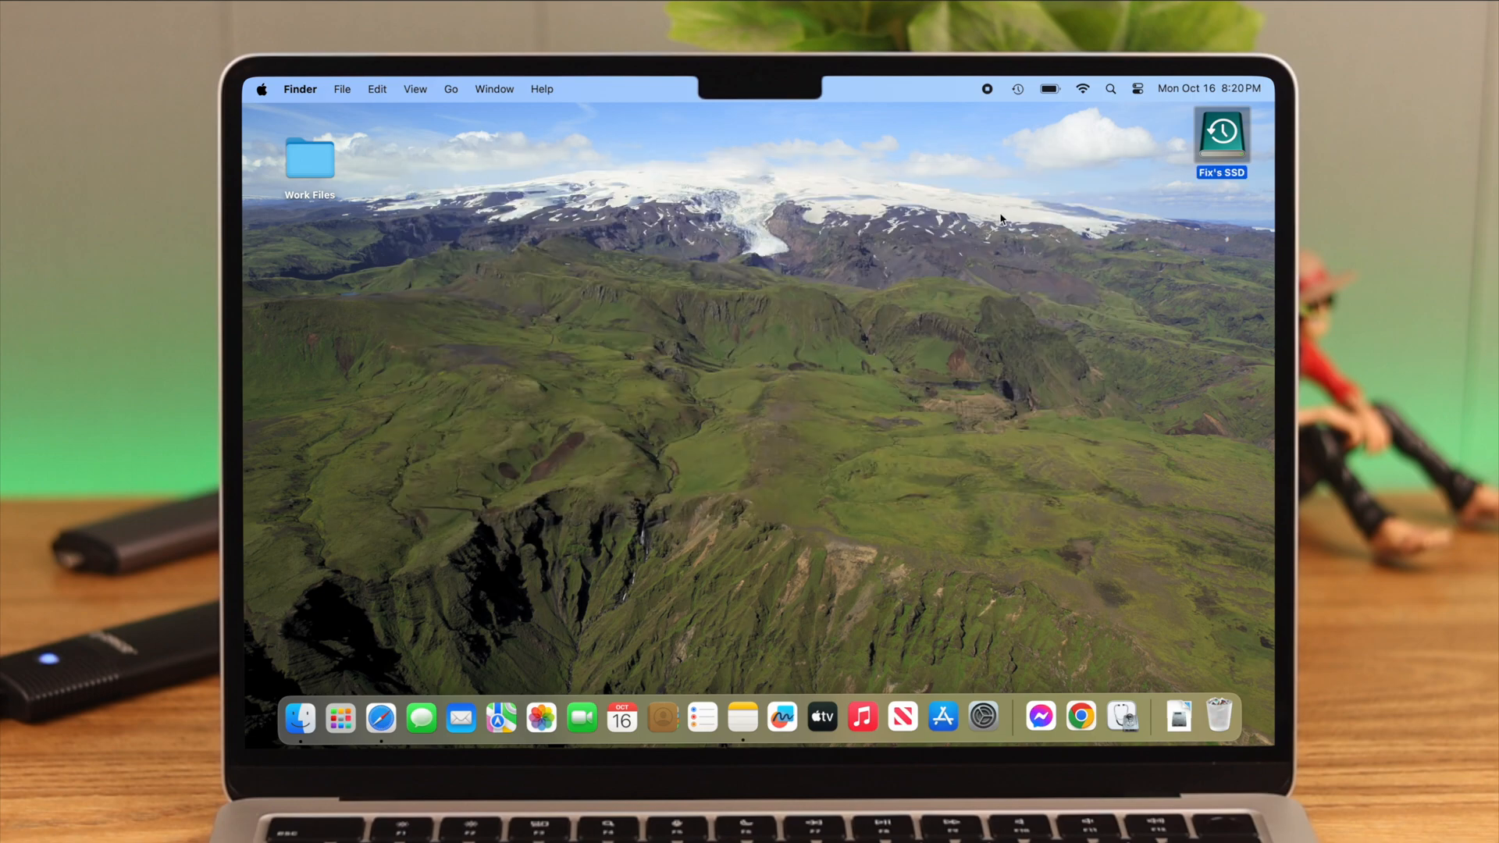
pyautogui.rightClick(1222, 134)
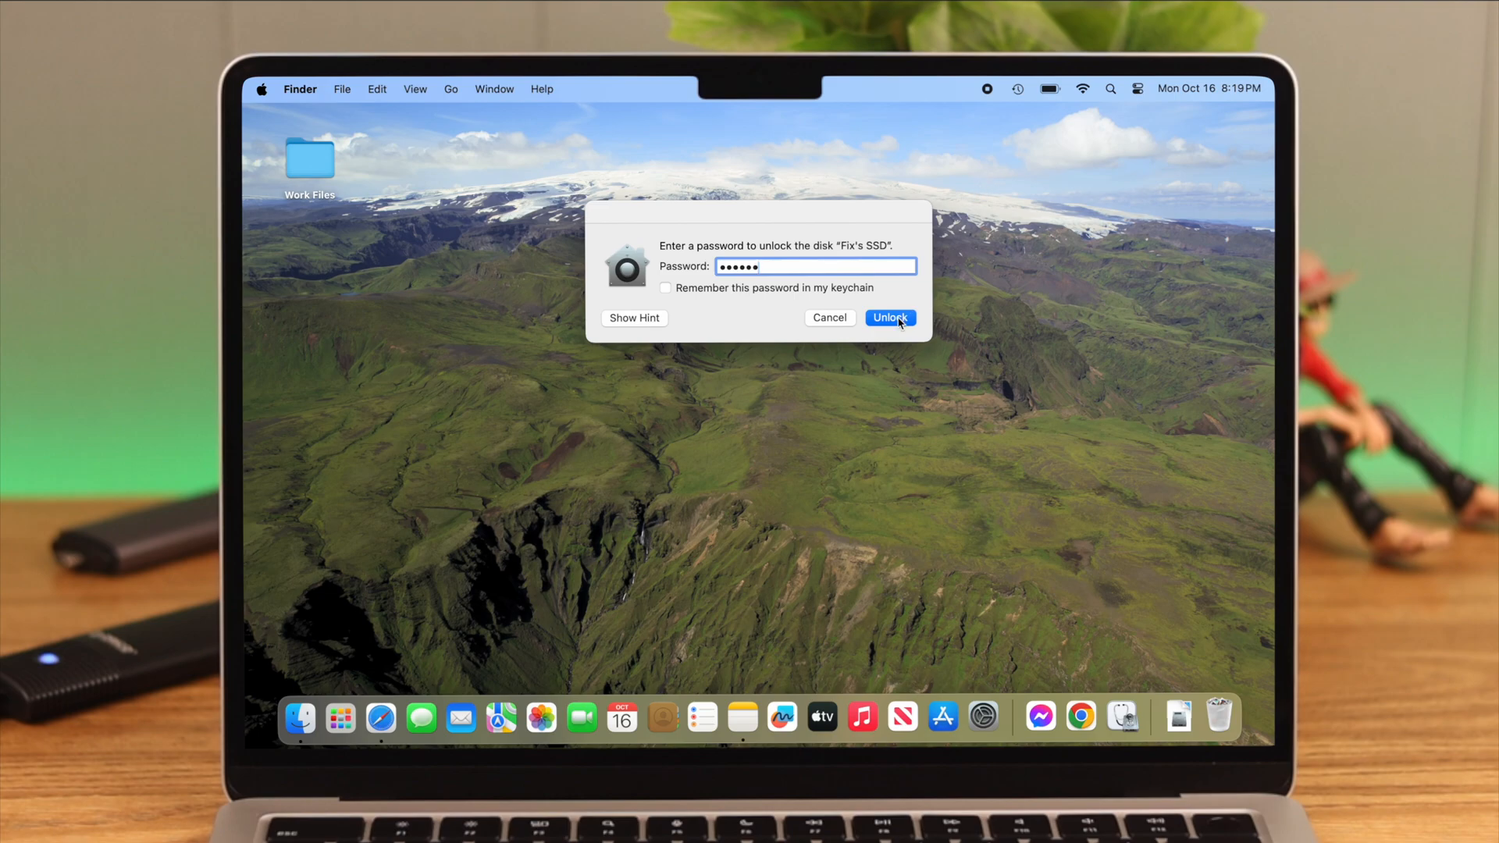
pyautogui.click(890, 318)
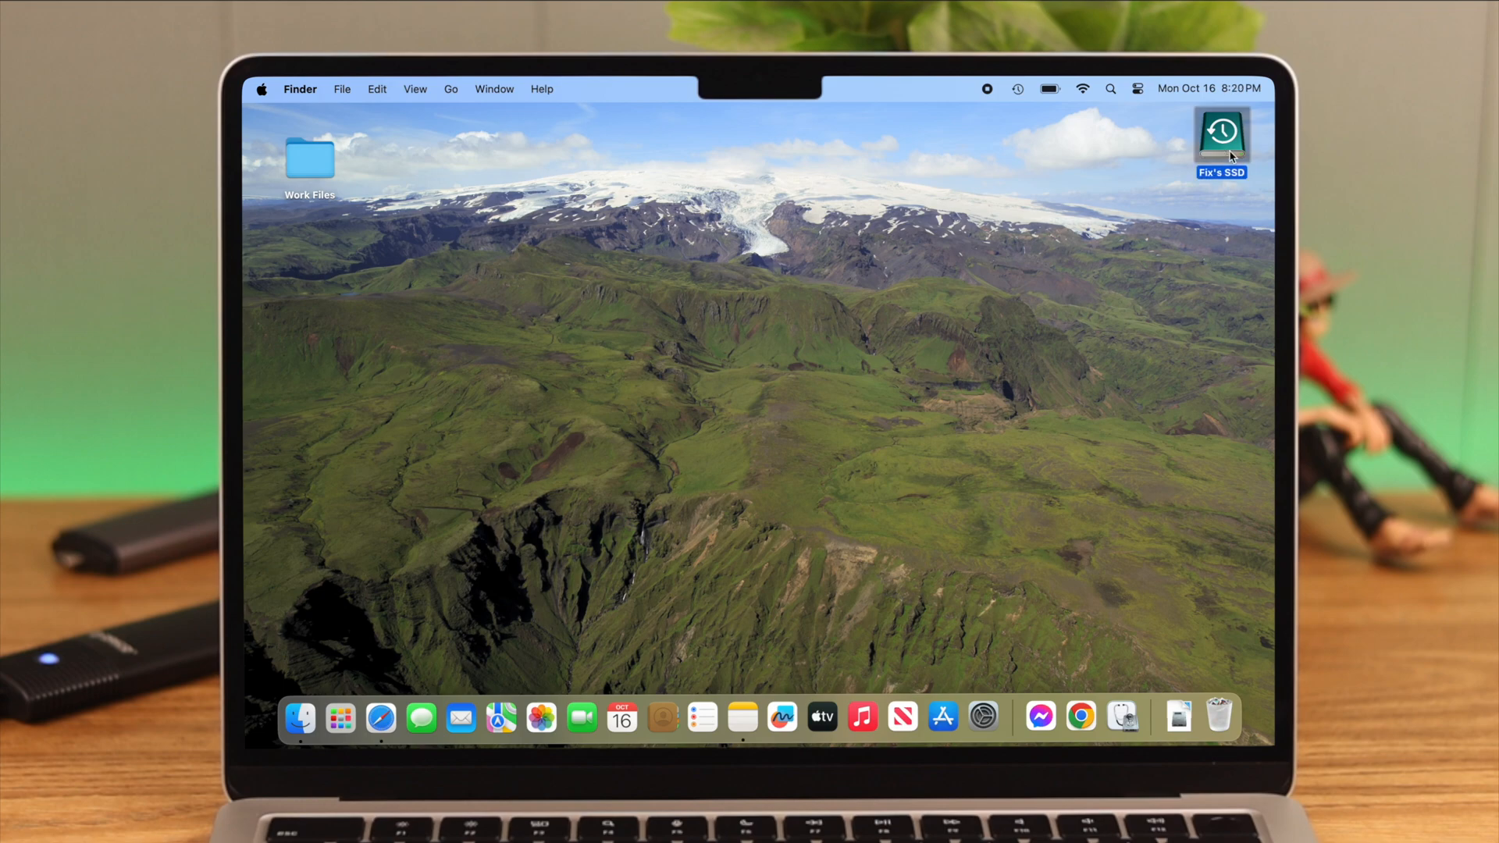
pyautogui.doubleClick(1221, 139)
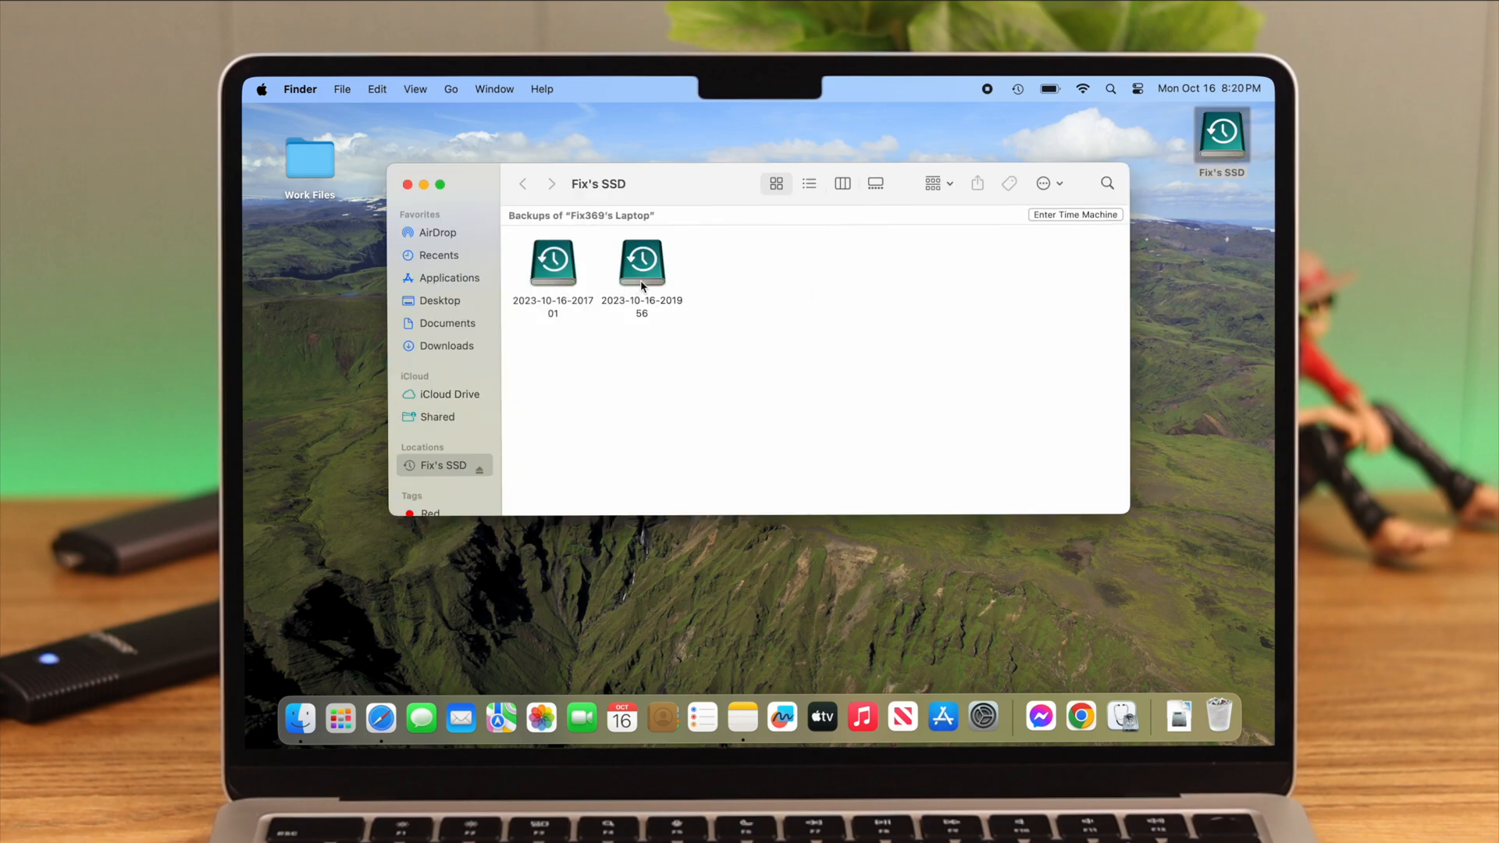
pyautogui.doubleClick(640, 262)
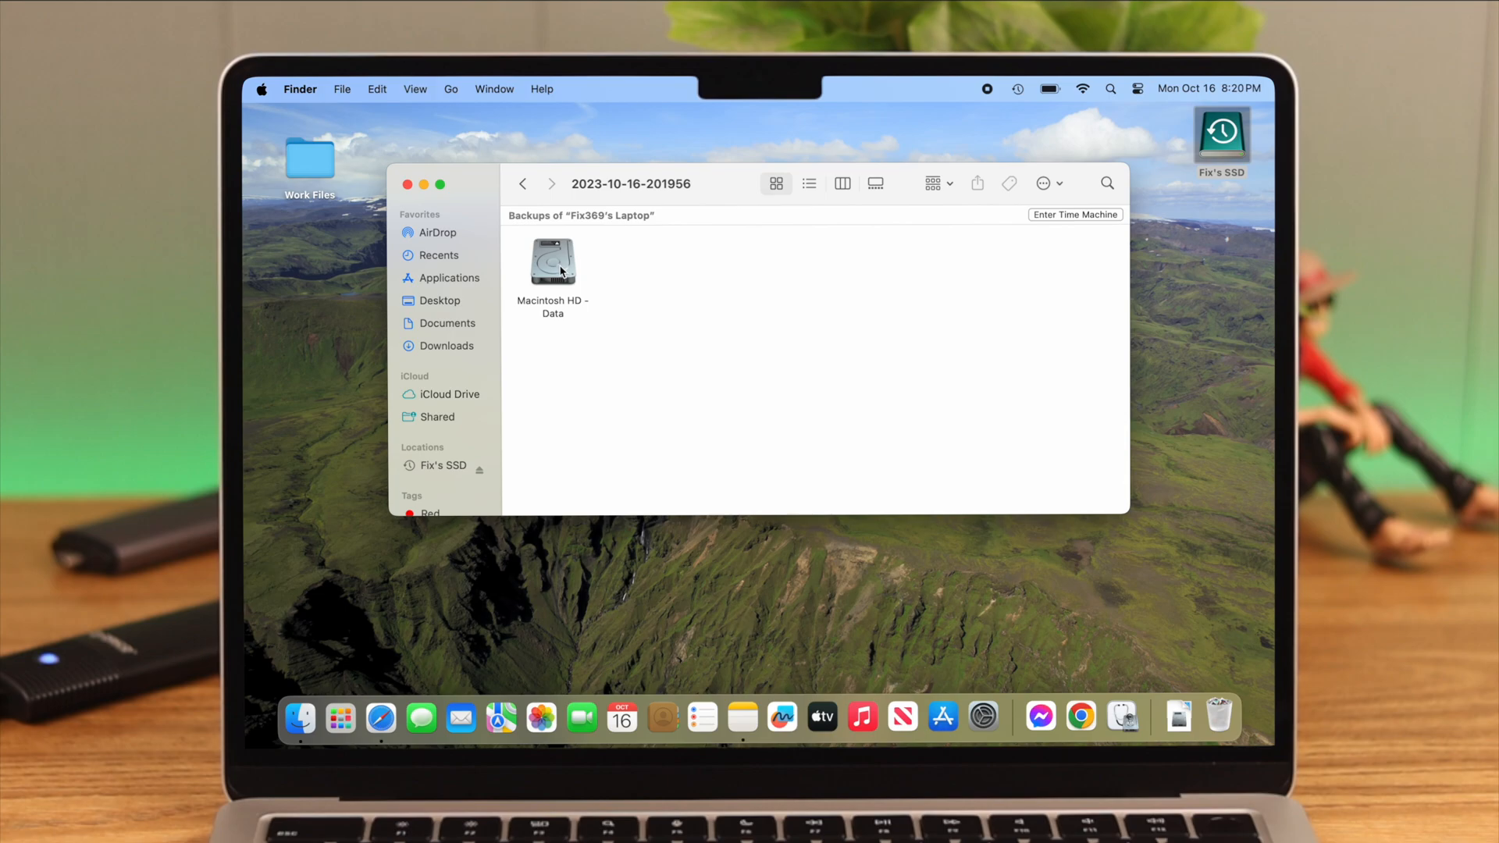
pyautogui.doubleClick(553, 263)
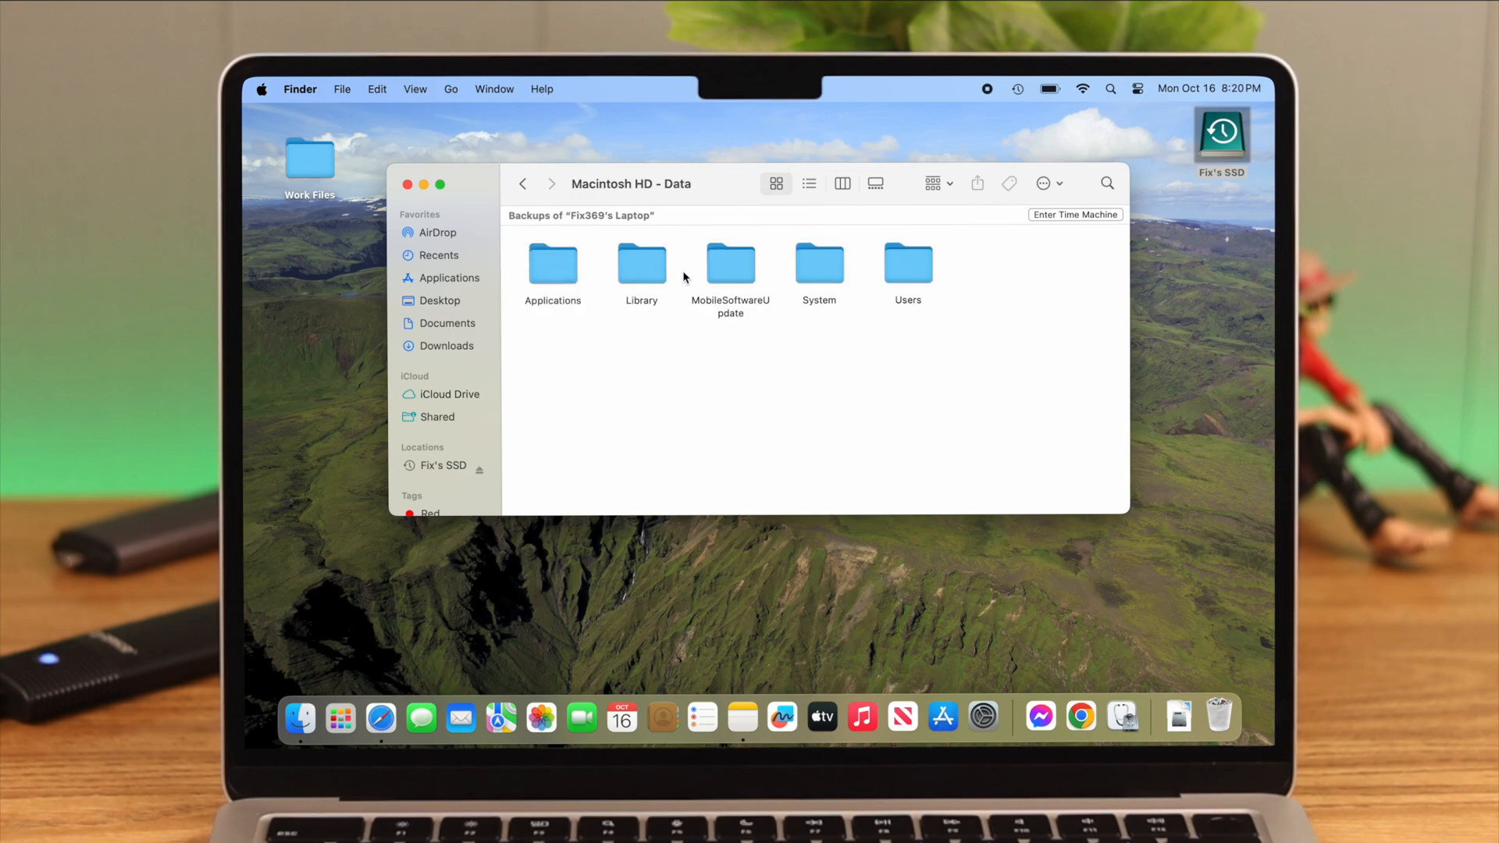